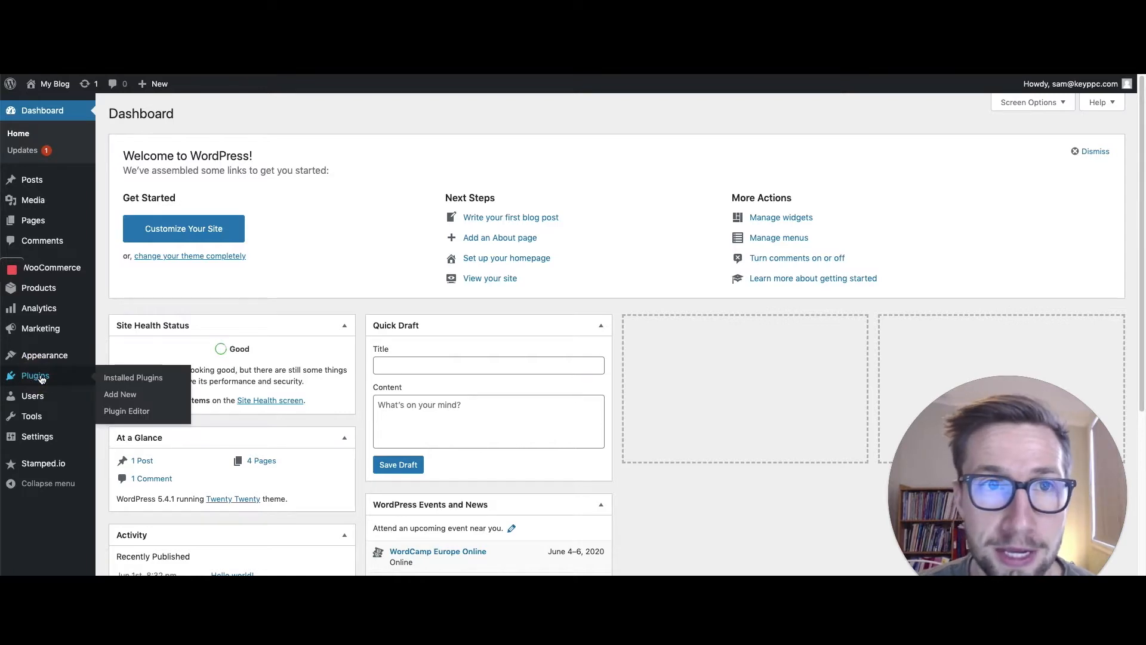
- Install and activate the Product Feed PRO for WooCommerce plugin from Add New plugins
click(132, 377)
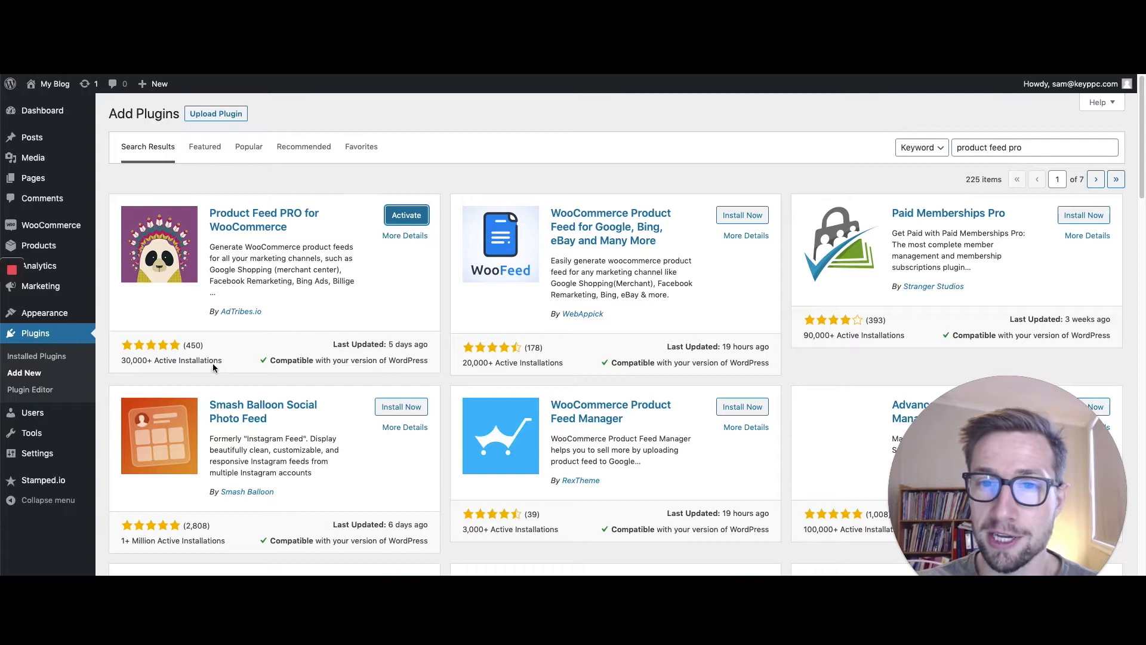
click(406, 215)
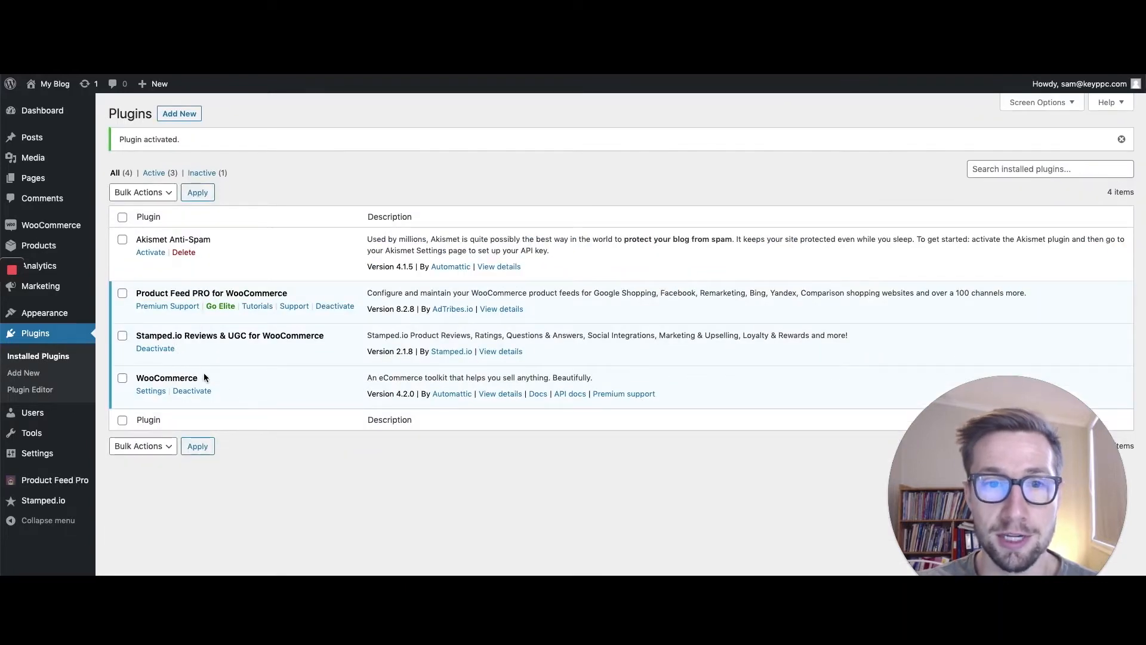
mouse_move(186, 312)
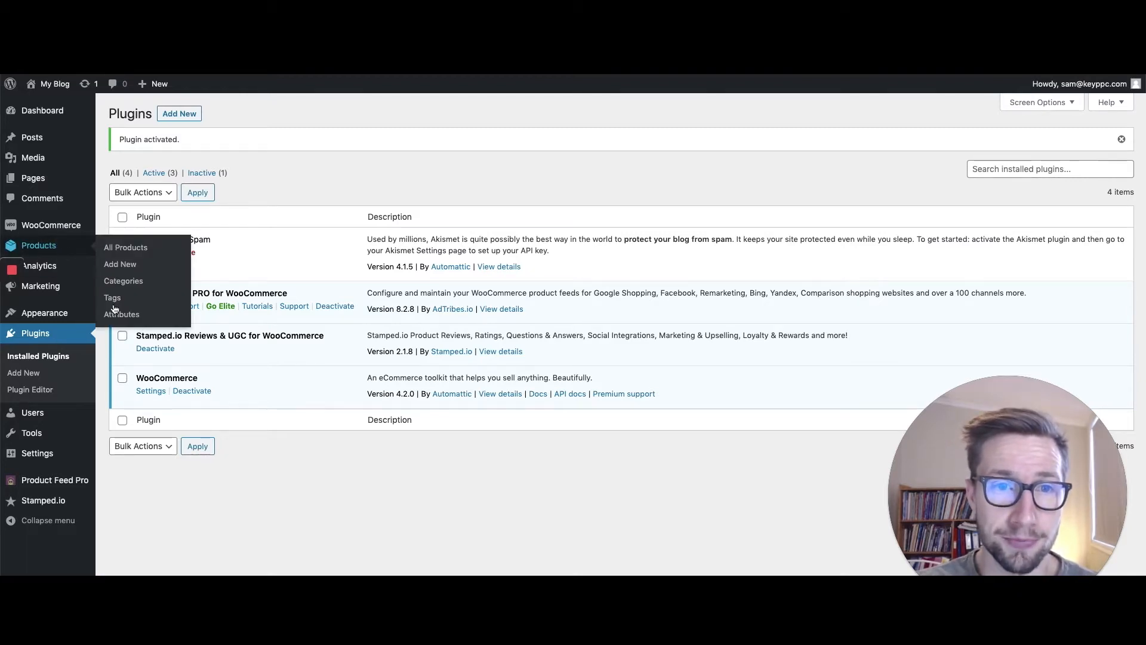
- Create a new product attribute named Brand on the Products > Attributes page
click(125, 248)
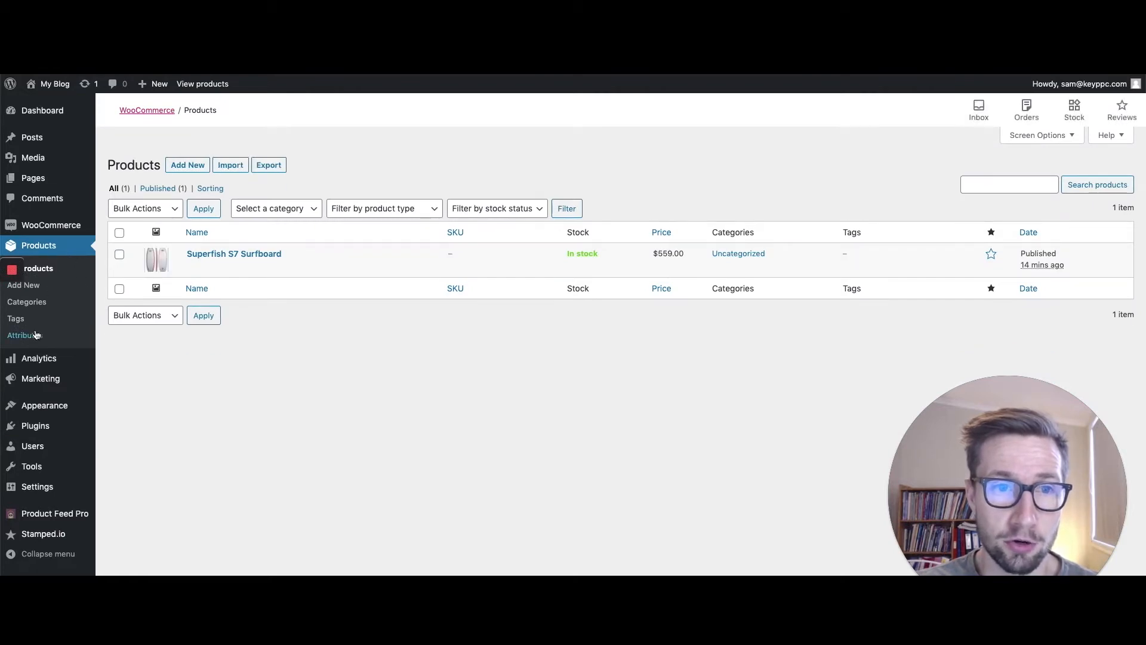
click(24, 334)
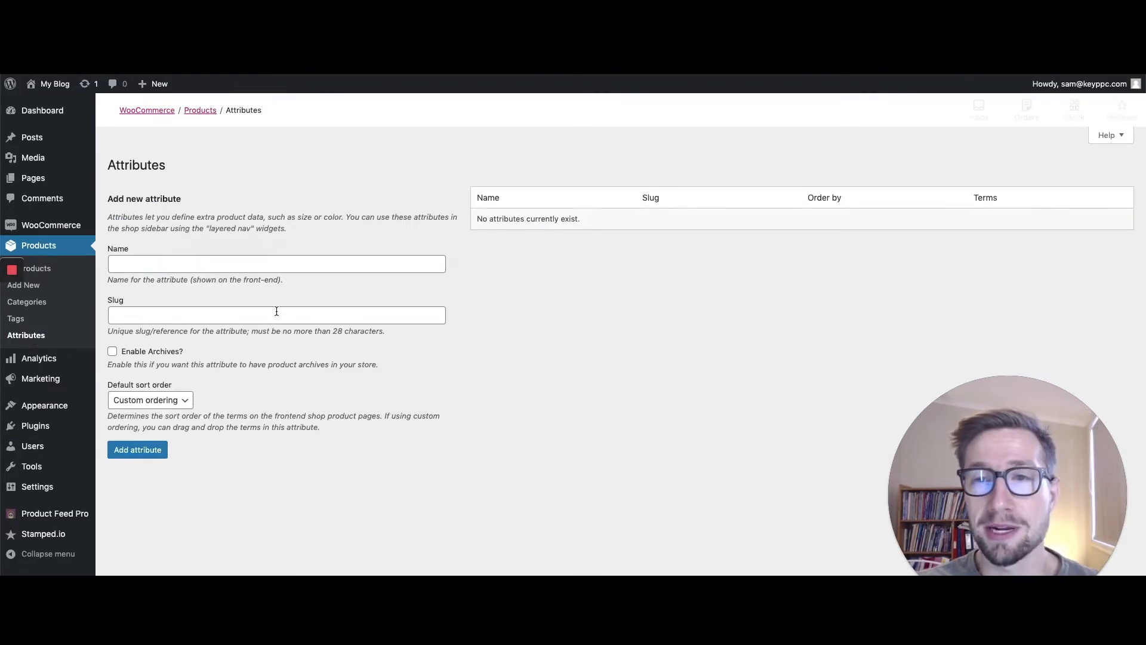
click(276, 263)
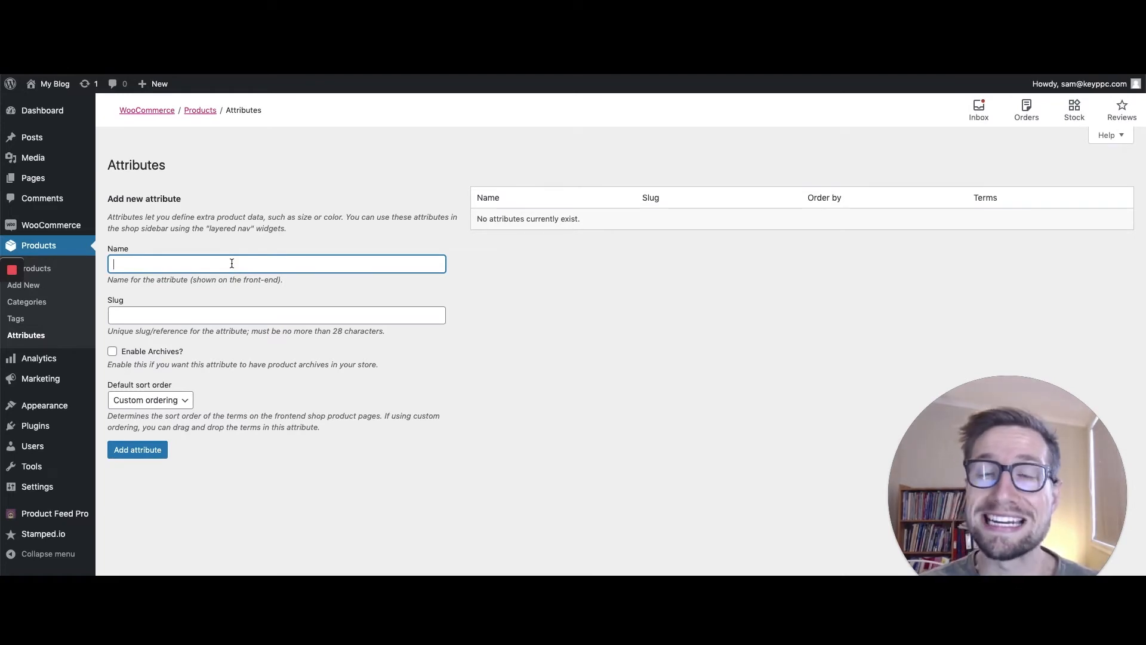
text(Brand)
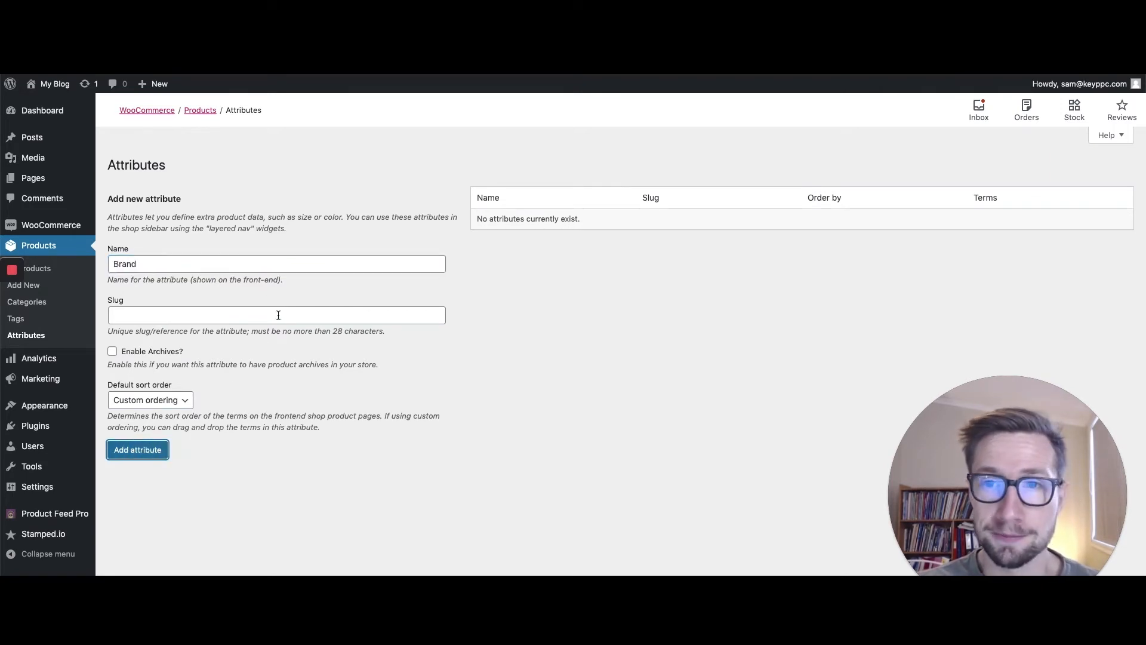
click(137, 449)
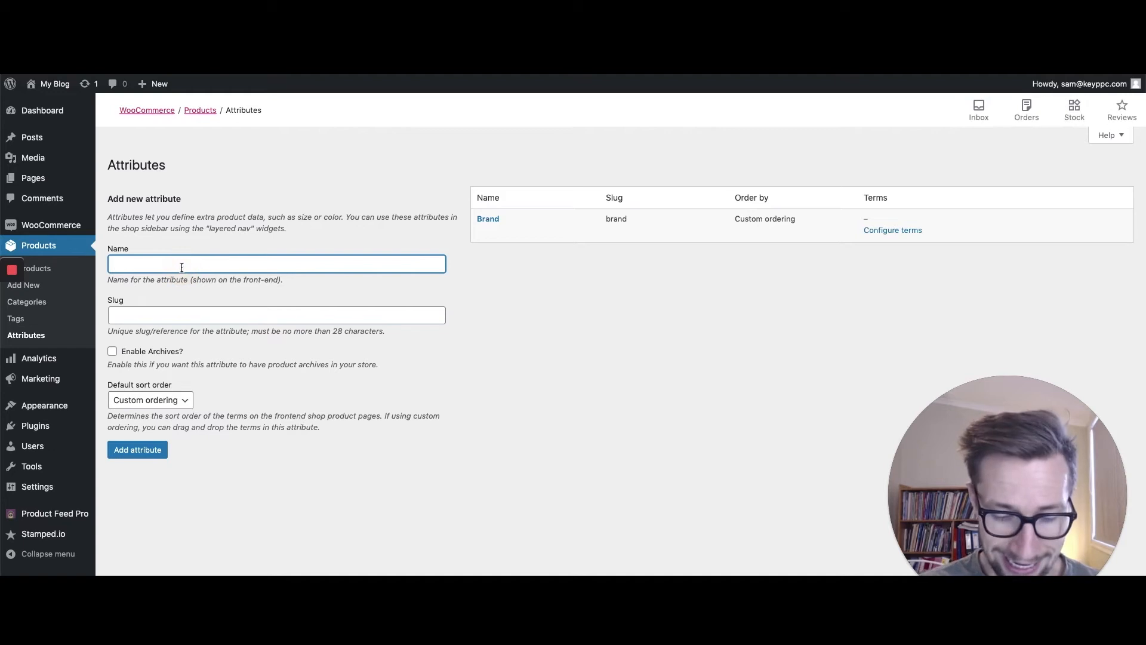
- Create the GTIN and MPN product attributes as well
text(GTIN)
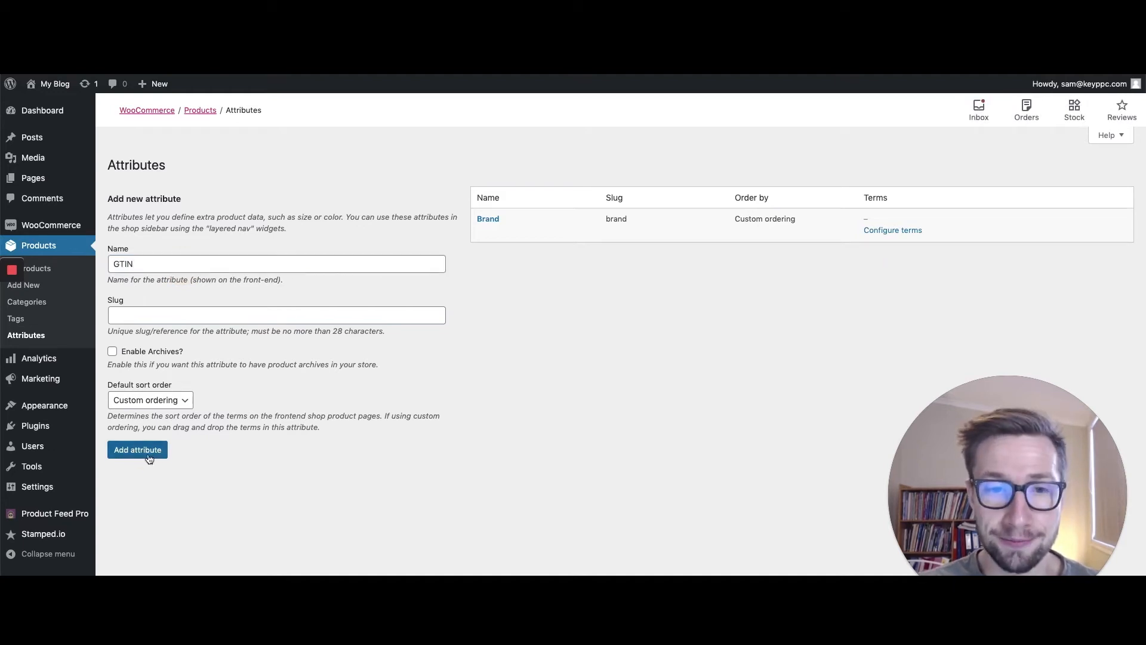
click(138, 449)
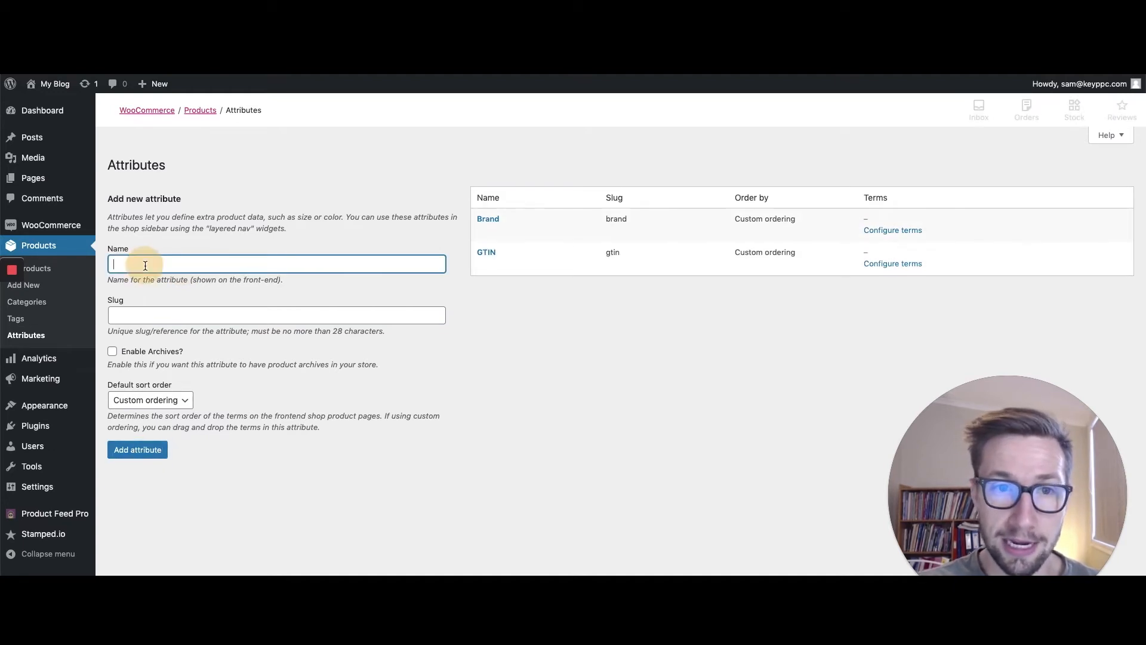
text(MPN)
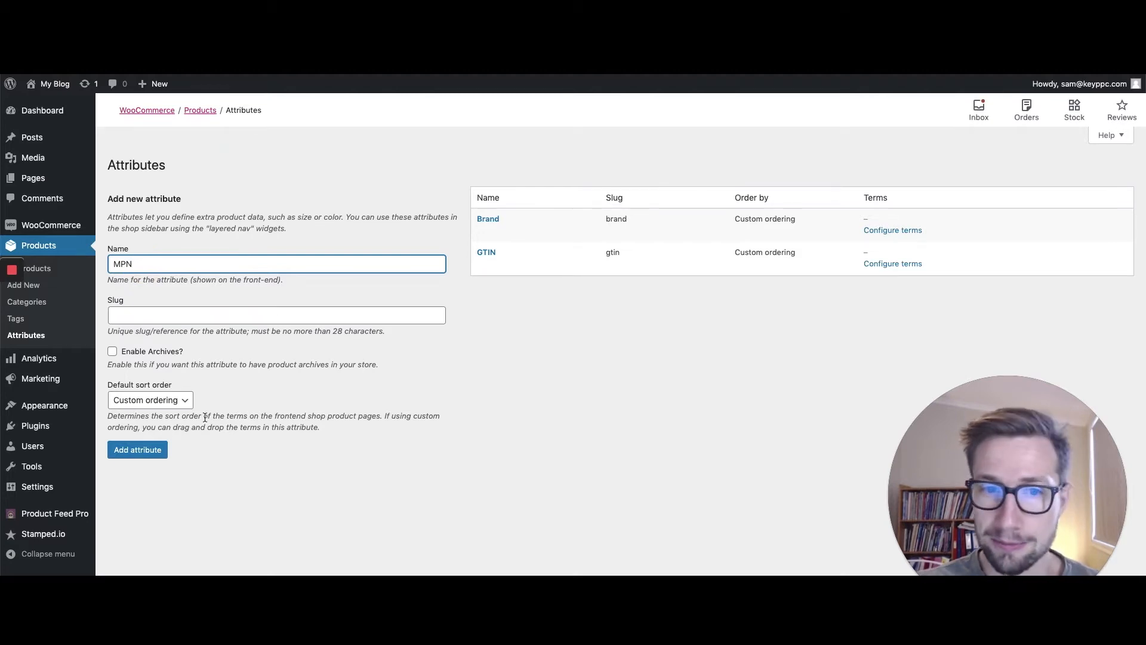
click(138, 449)
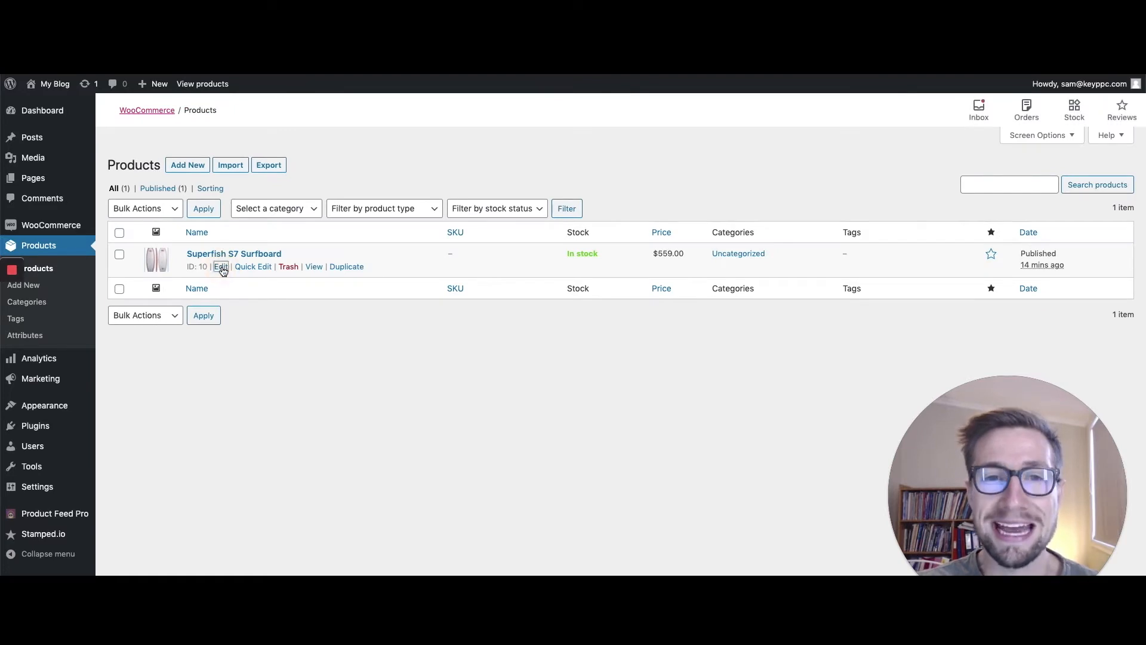
- Edit the Superfish S7 Surfboard and attach the Brand attribute in its Attributes section
click(221, 266)
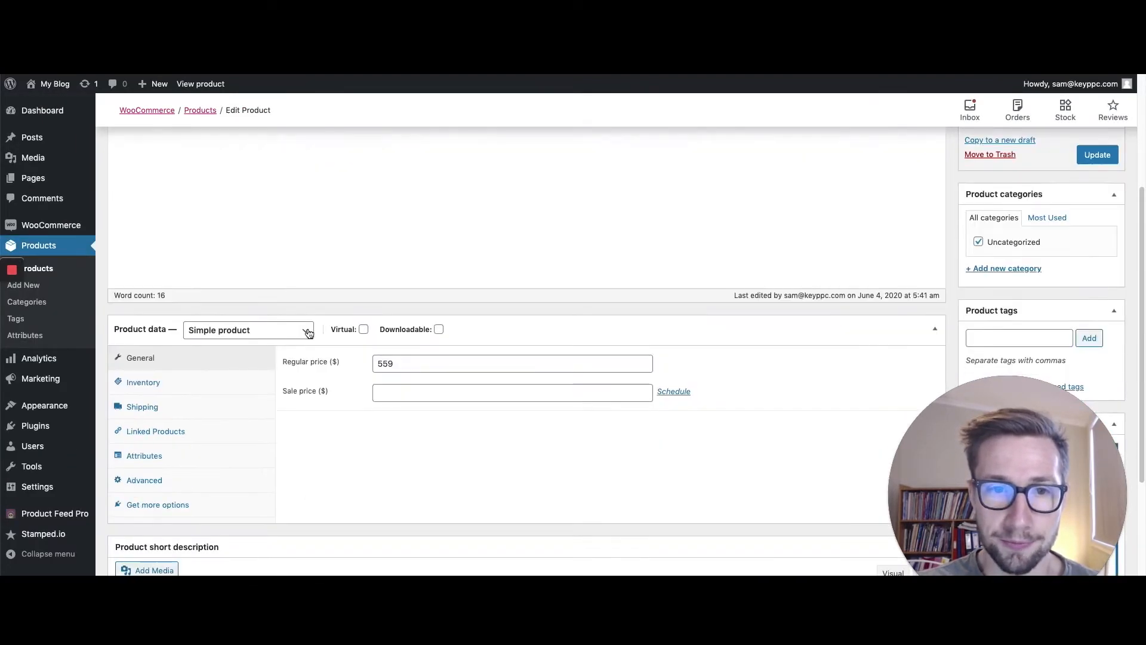
scroll(down, 3)
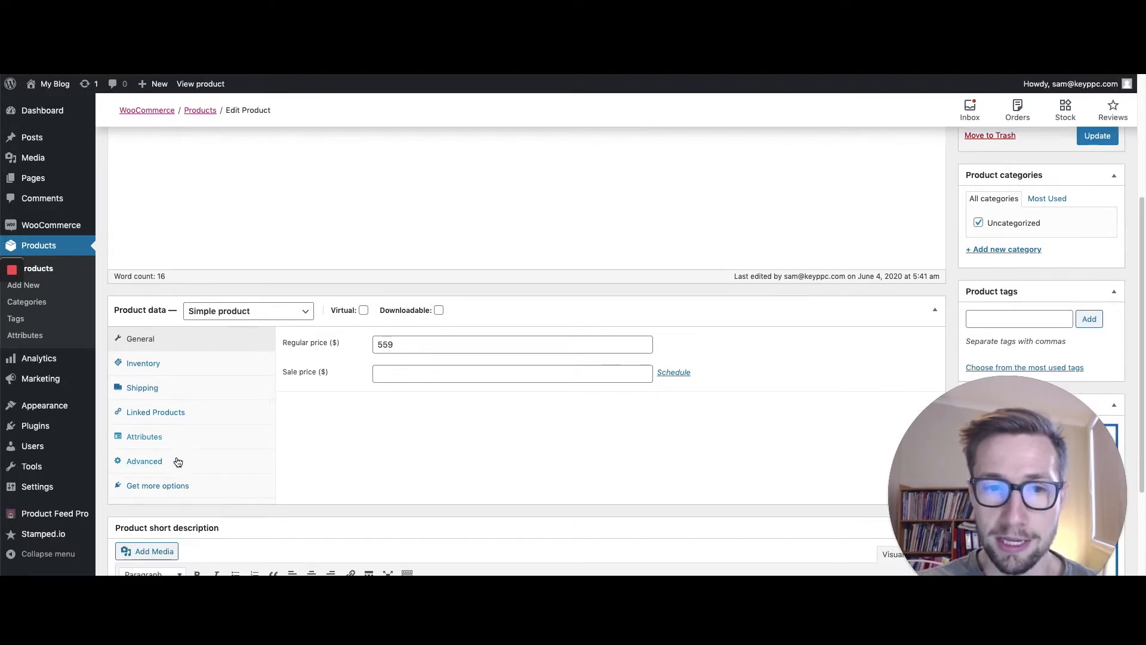
click(145, 437)
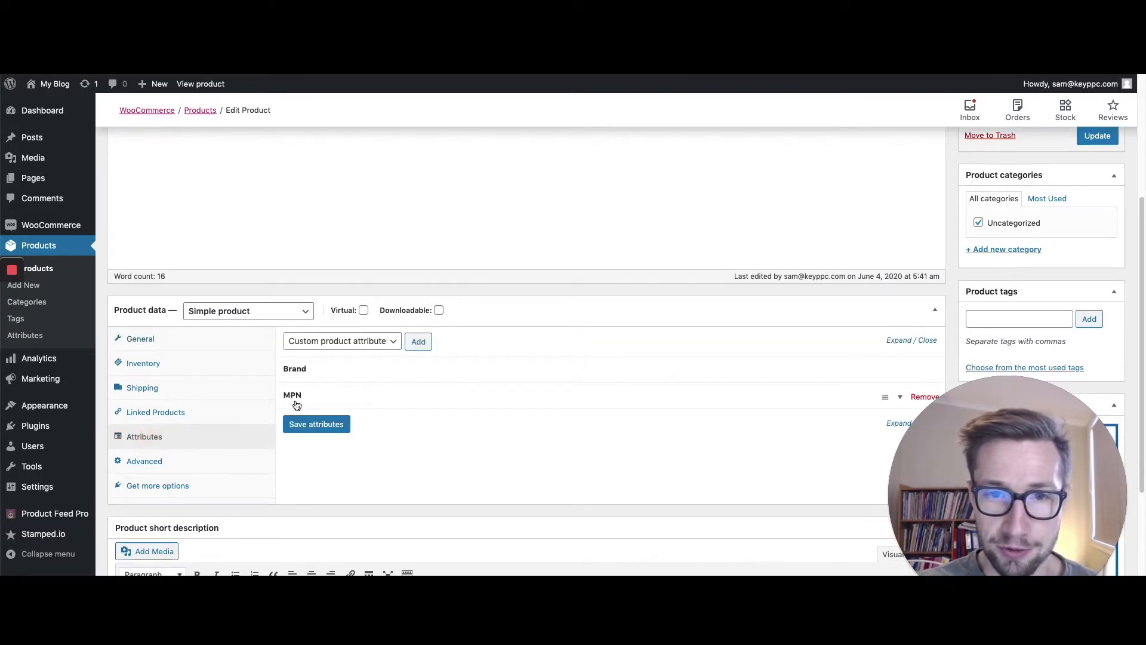
click(340, 341)
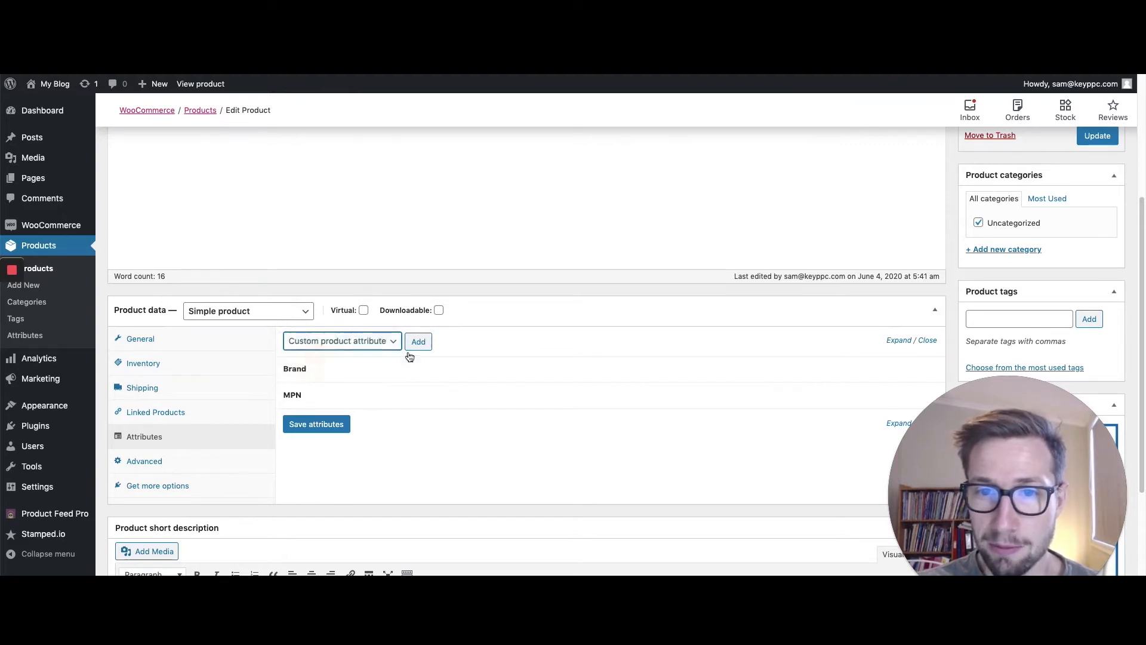
click(418, 341)
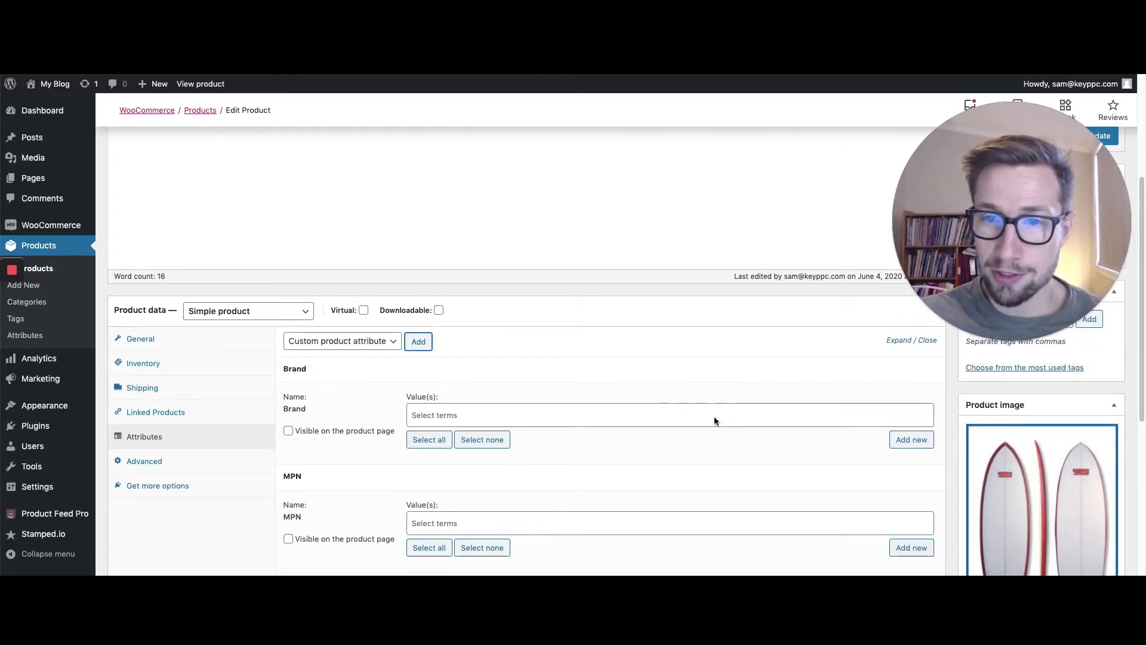
- Add a new Brand value S7 for the surfboard
click(910, 440)
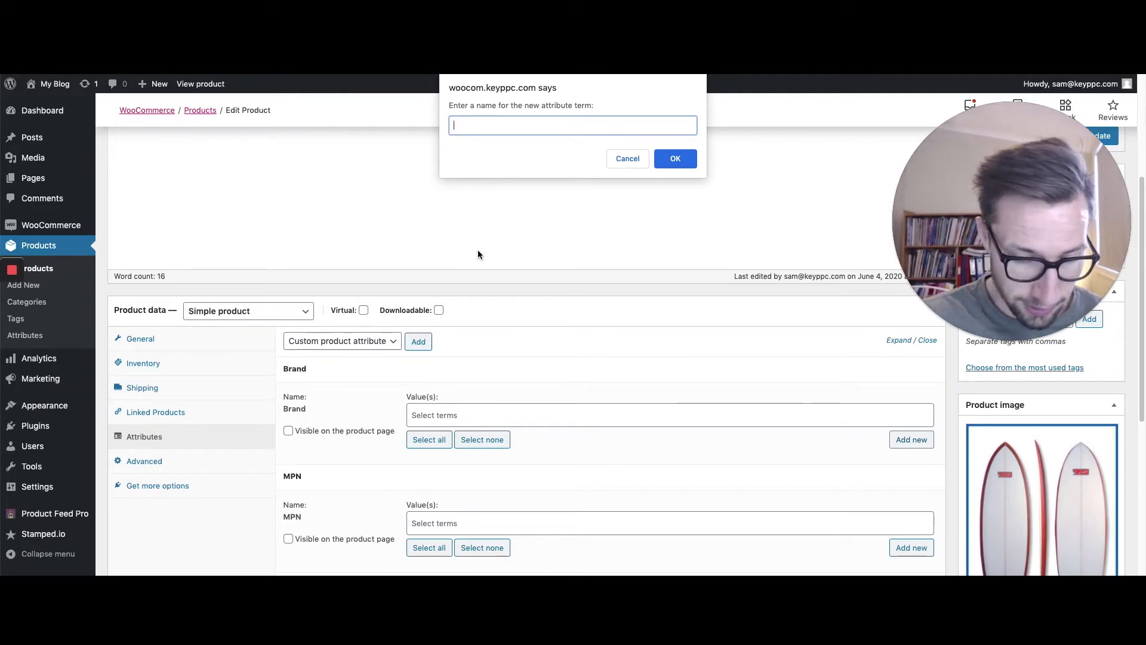
text(S7)
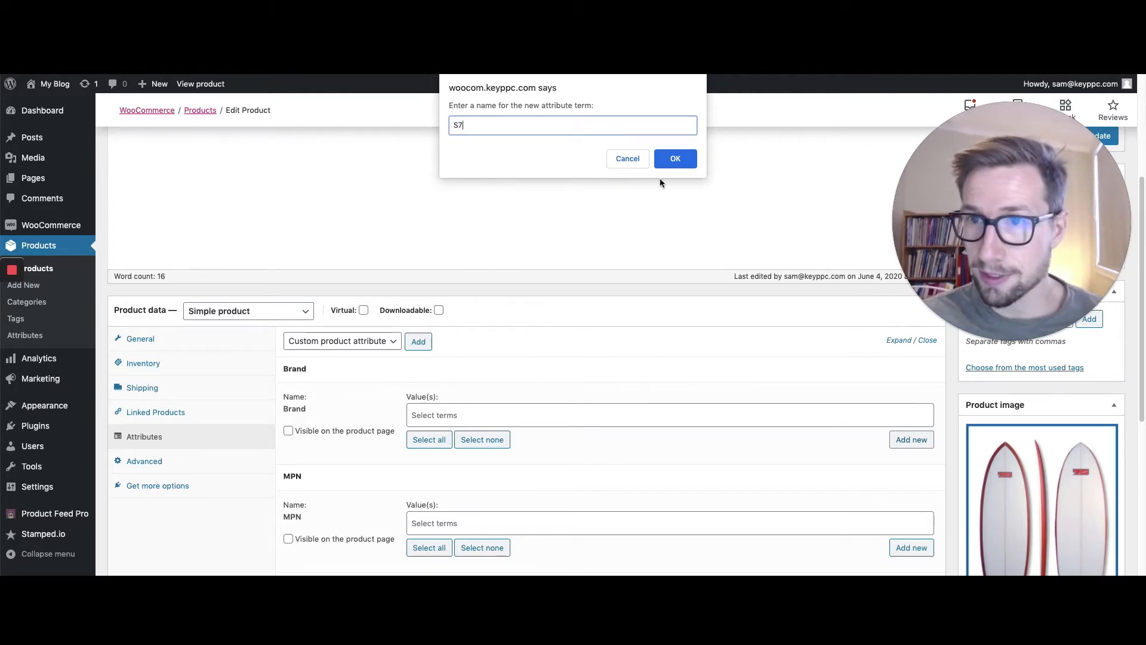
click(674, 158)
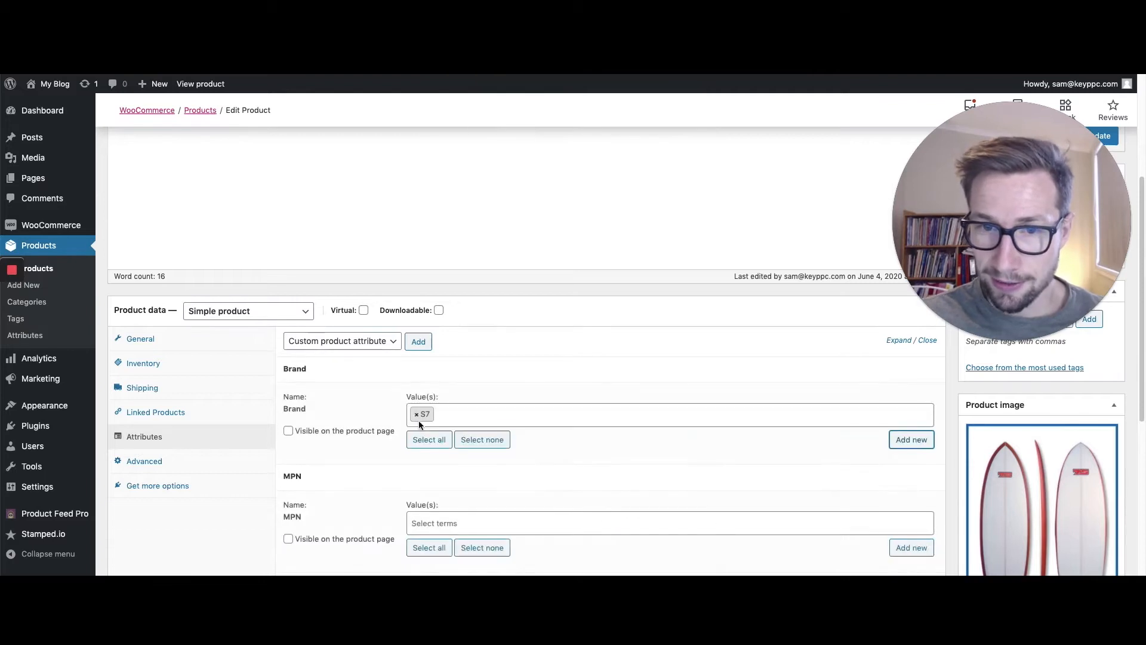
- Scroll down the surfboard's Attributes section to reach the GTIN attribute
scroll(down, 3)
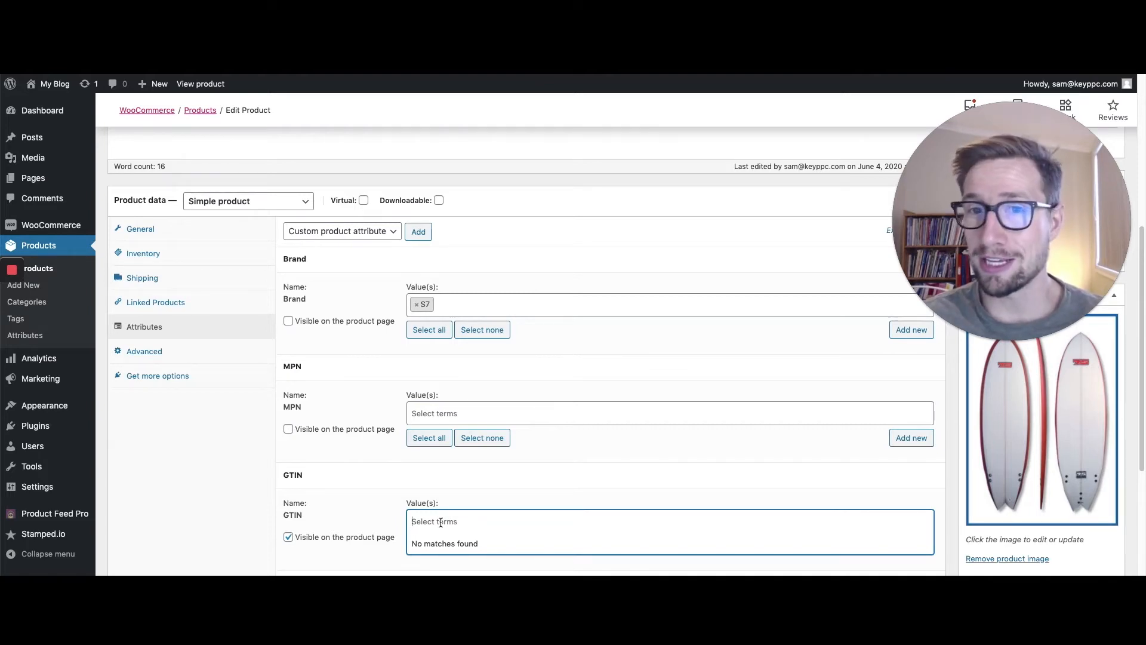
- Enter MPN value s7-34345345 for the Superfish S7 Surfboard
click(669, 412)
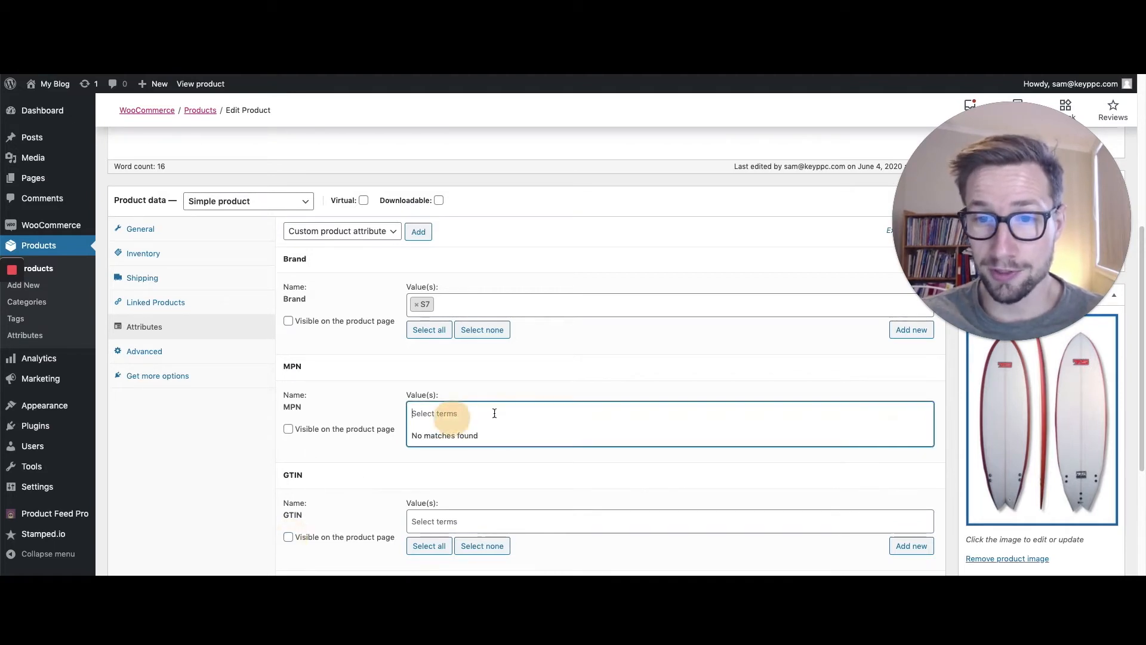
mouse_move(572, 403)
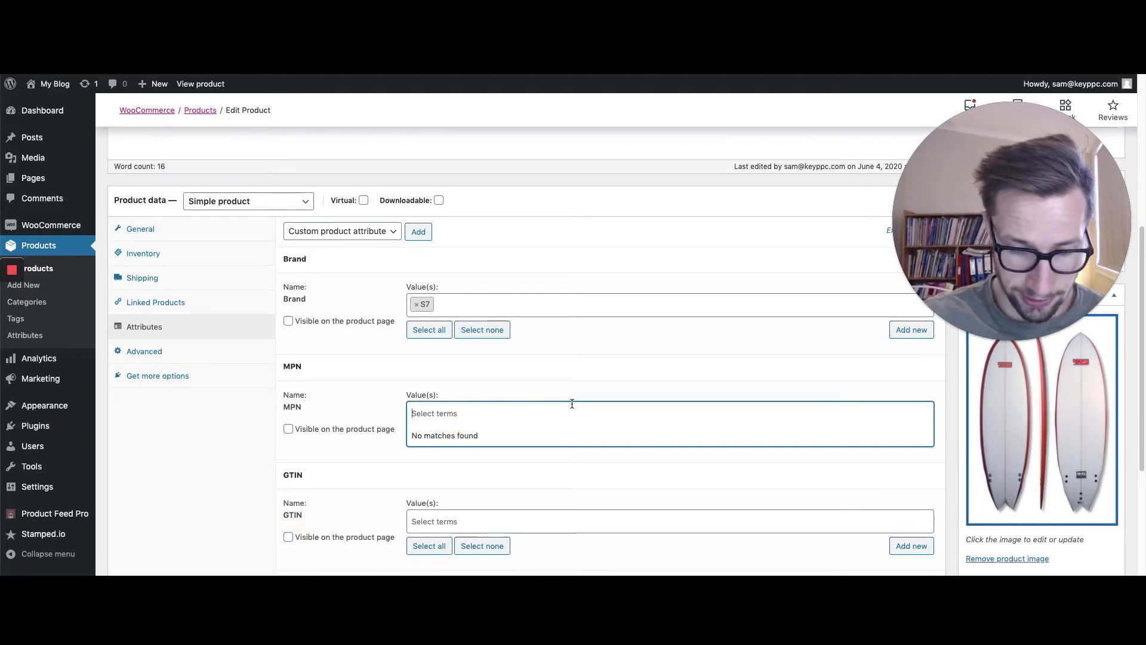
text(s7-34345345)
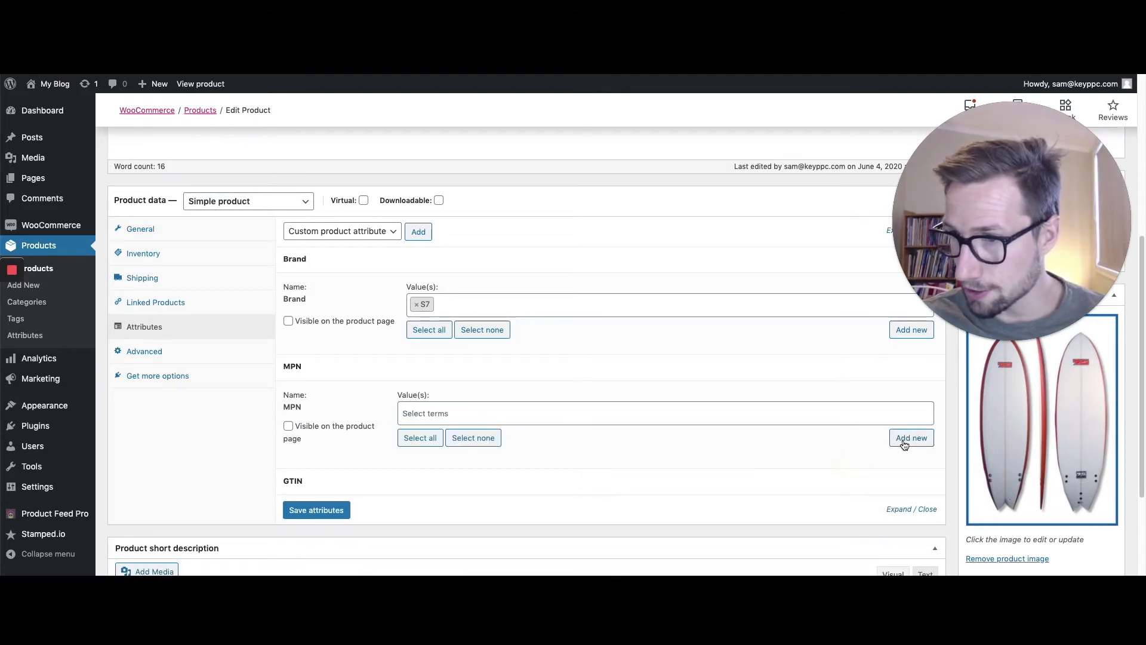
click(911, 437)
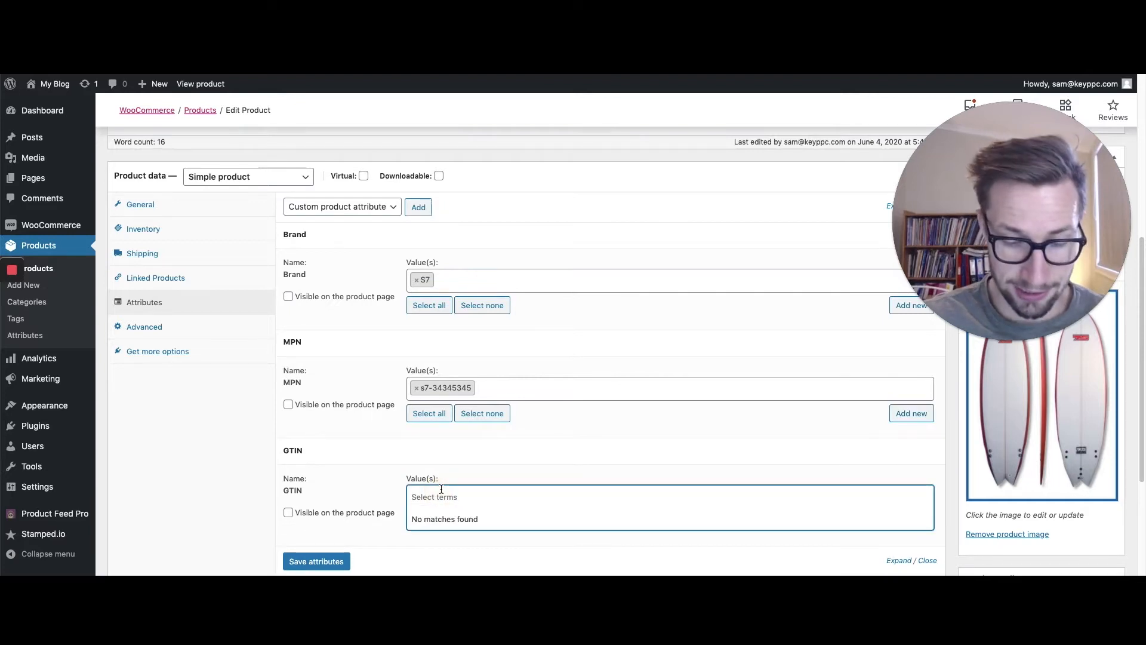
- Enter GTIN value GTIN34444 and save the product's attributes
text(GTIN34444)
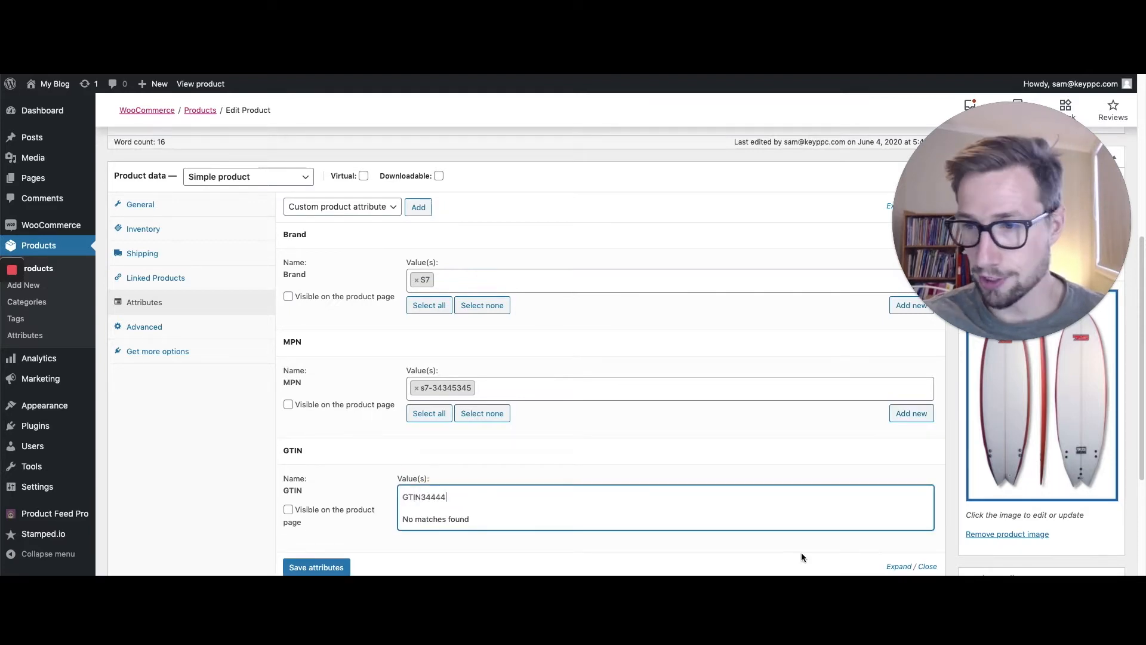
click(911, 522)
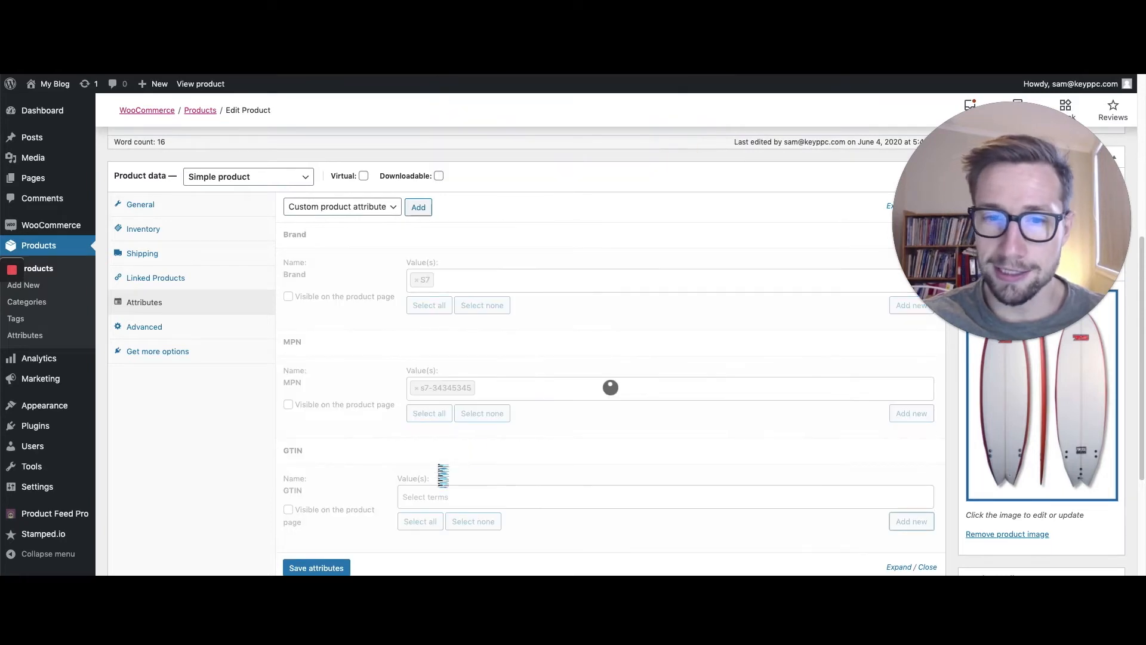
text(GTIN34444)
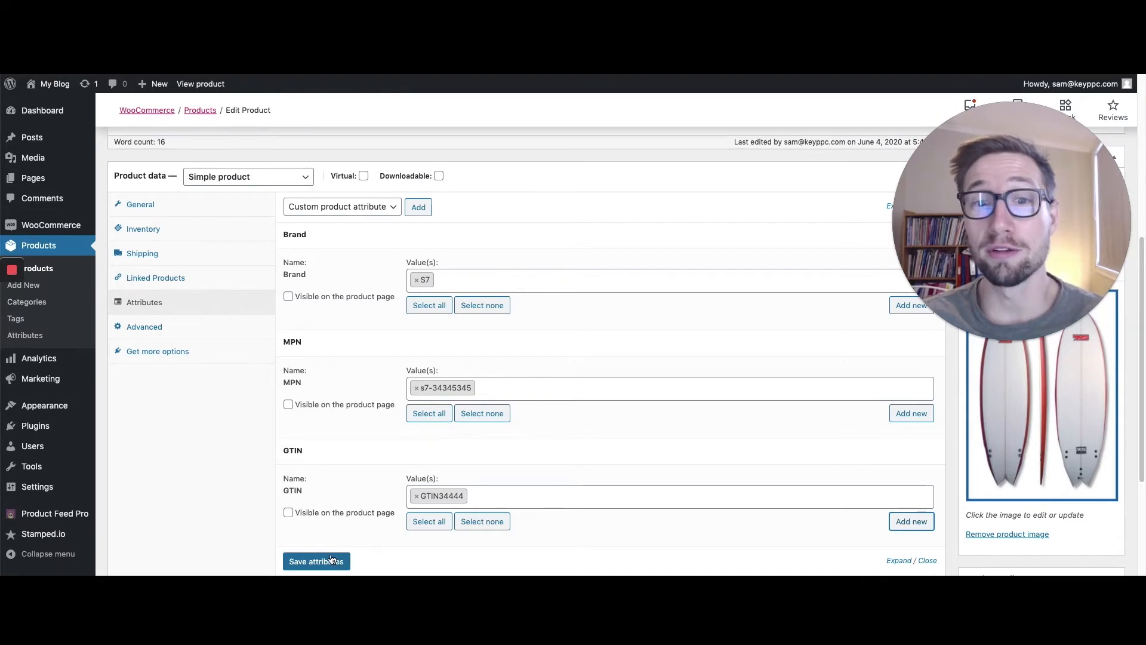
click(315, 561)
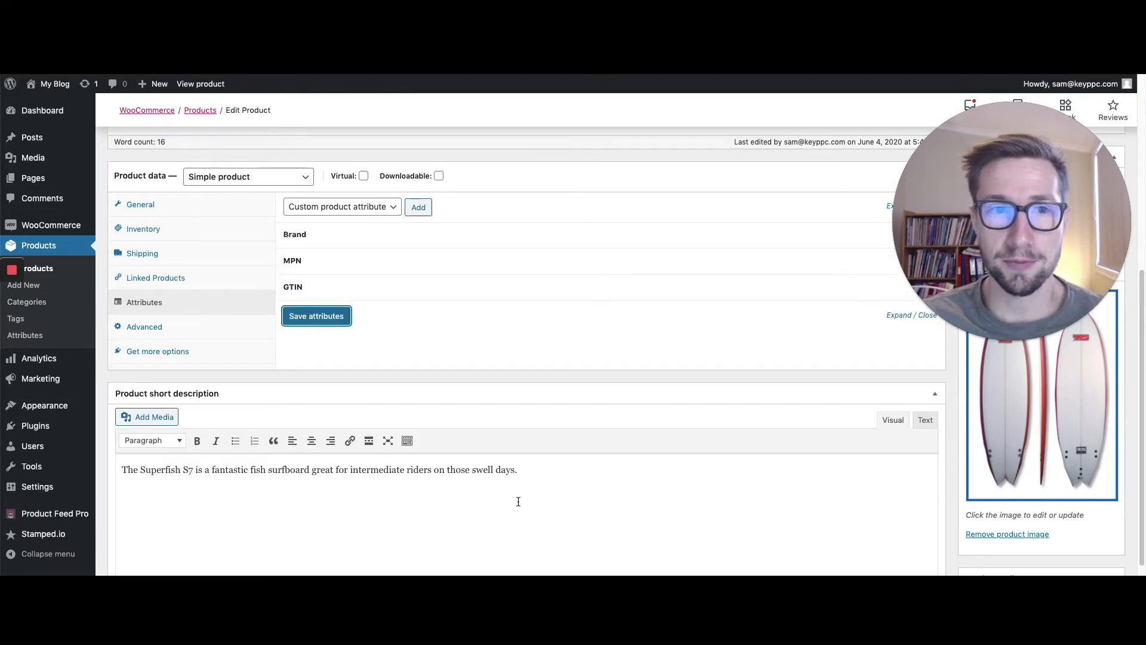
click(315, 315)
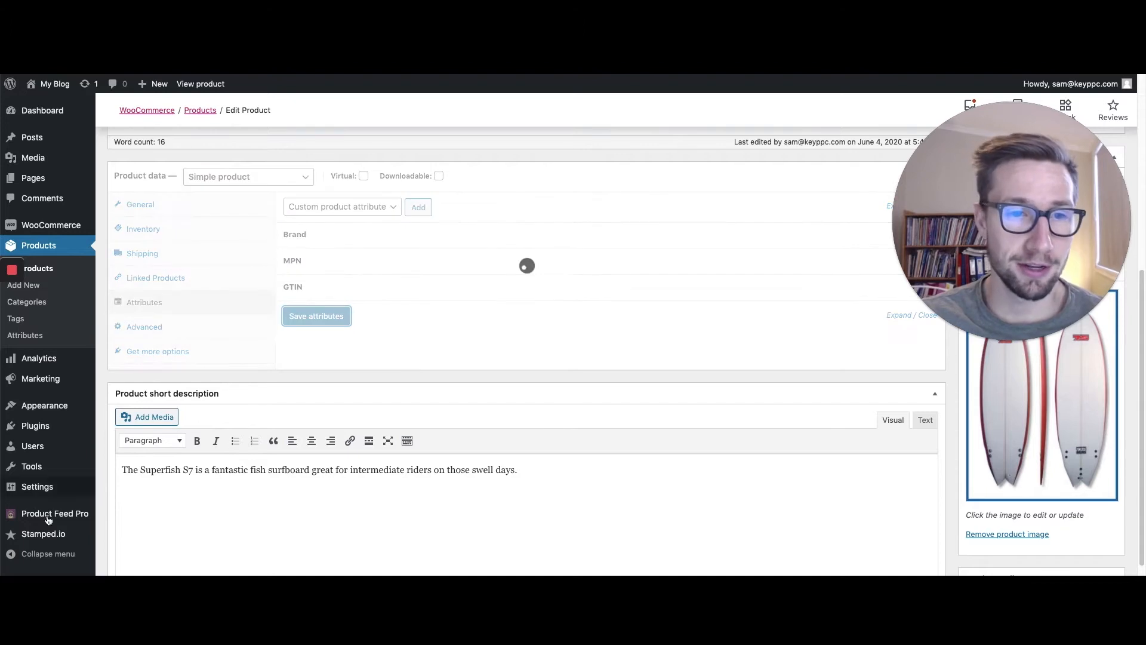
- Create a Product Feed Pro project named Google Shopping for Australia and save & continue
click(54, 513)
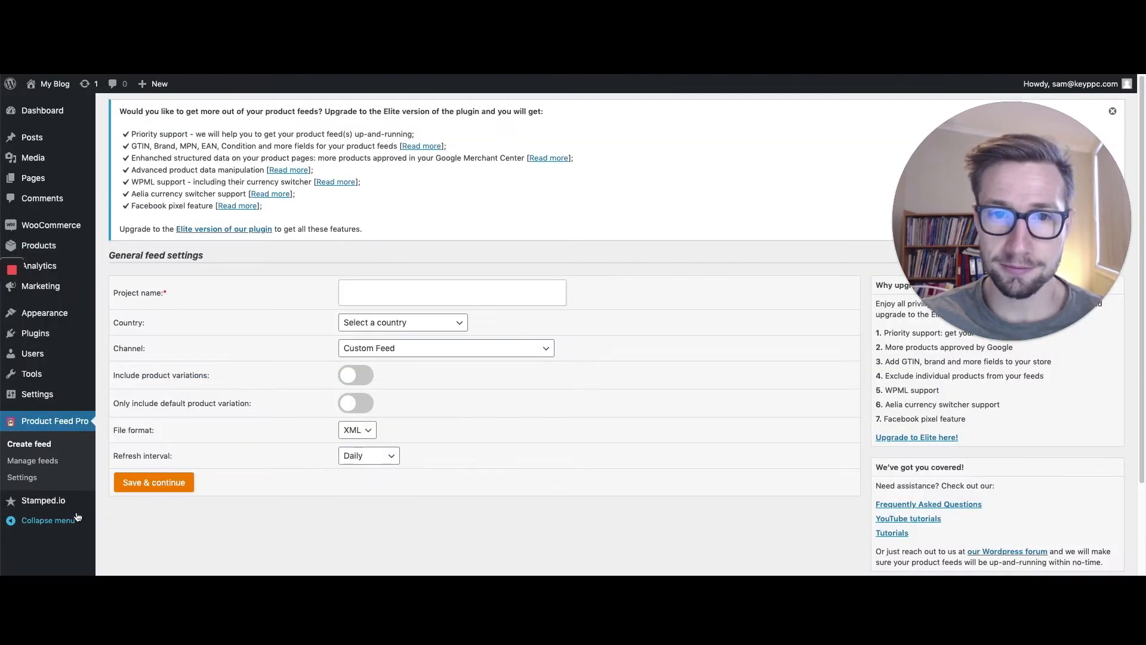
click(451, 293)
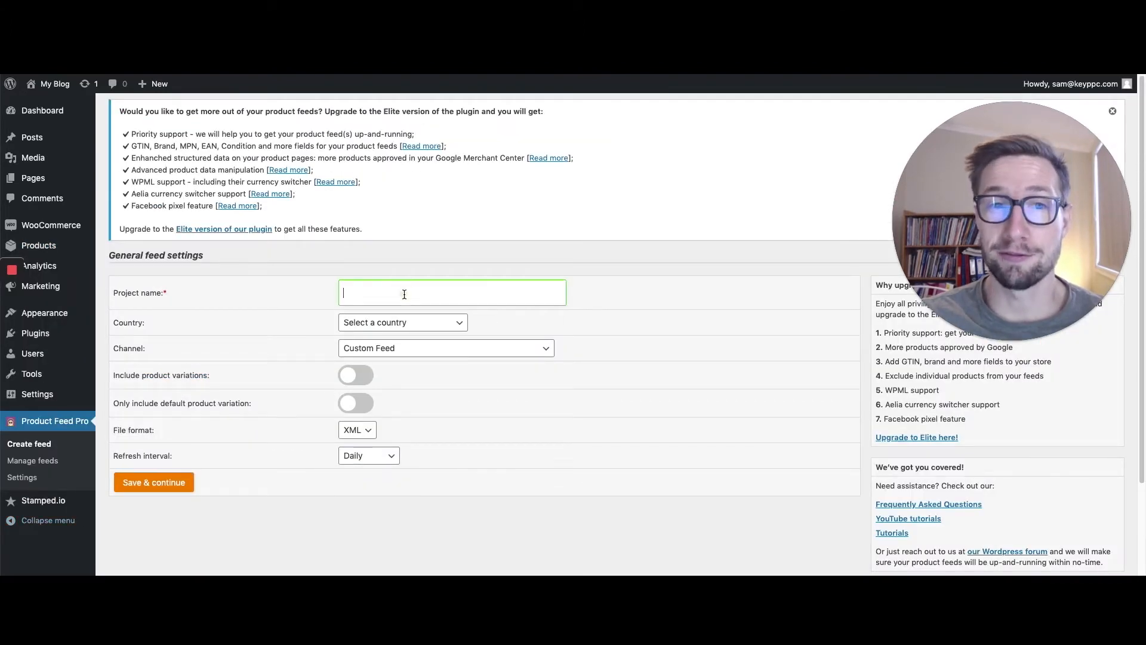
text(Google)
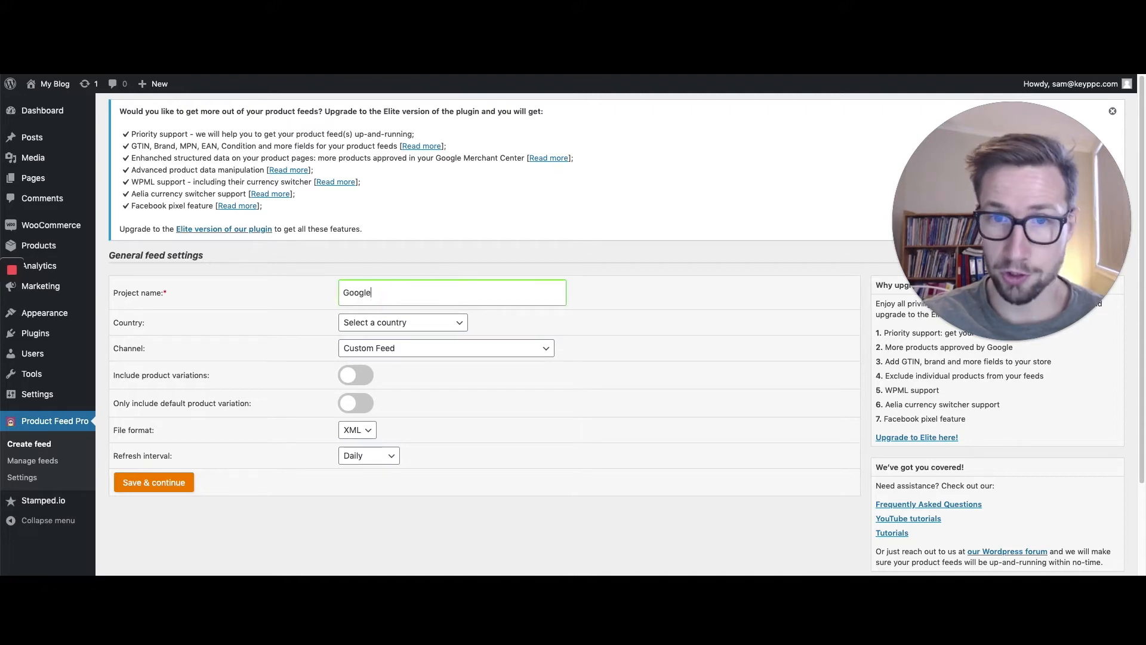
click(403, 323)
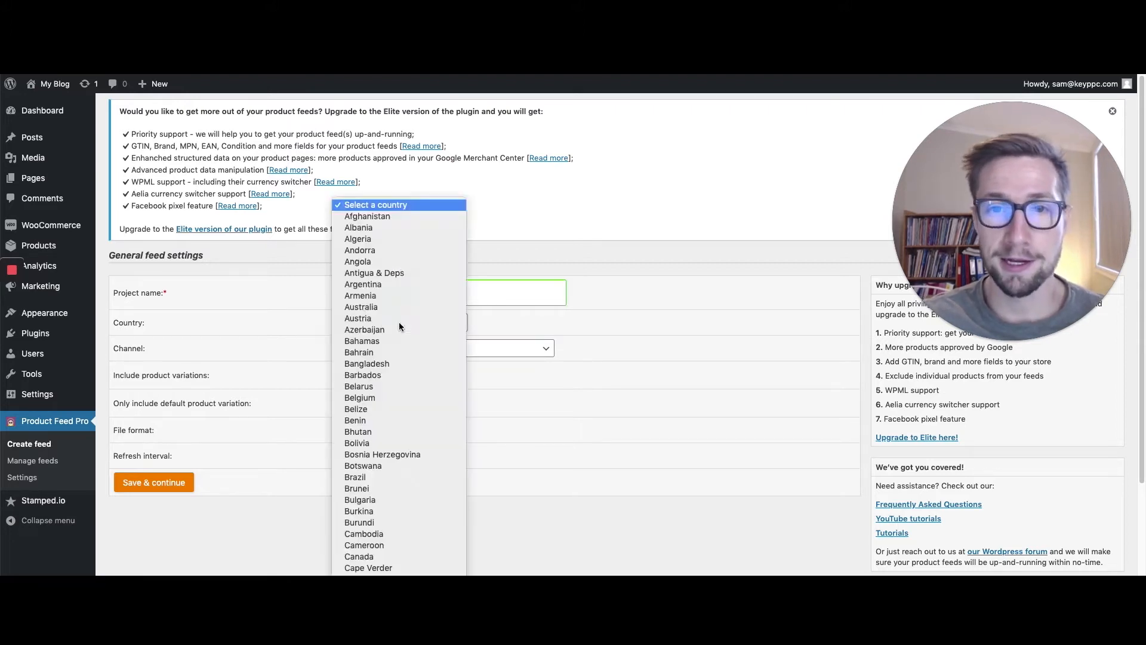
click(360, 307)
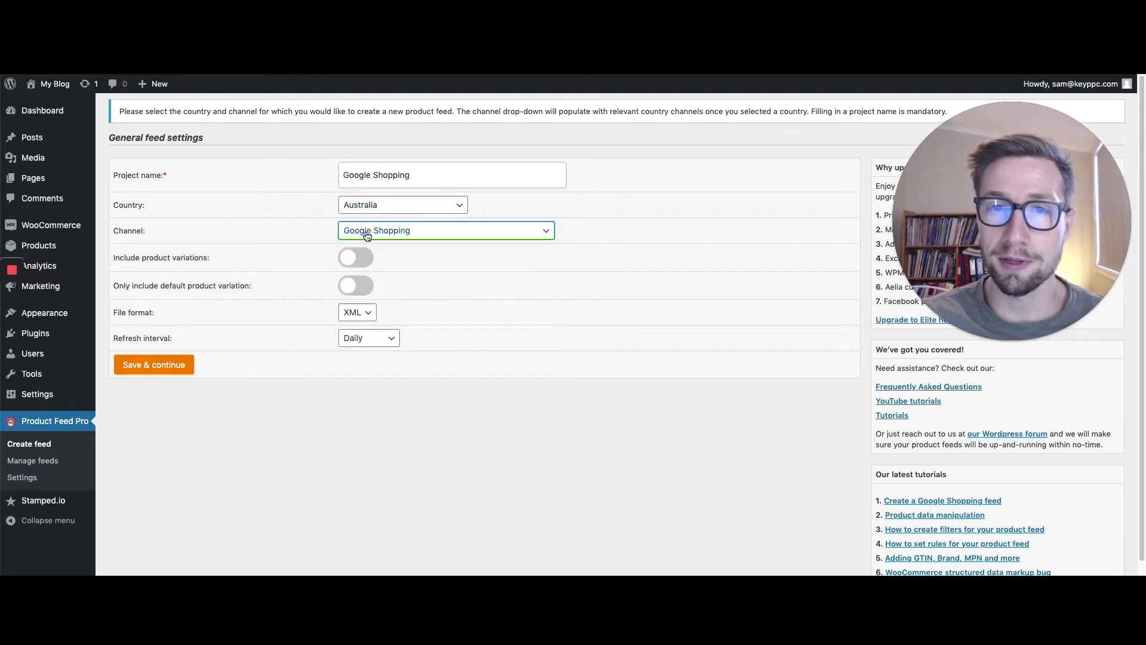
mouse_move(278, 263)
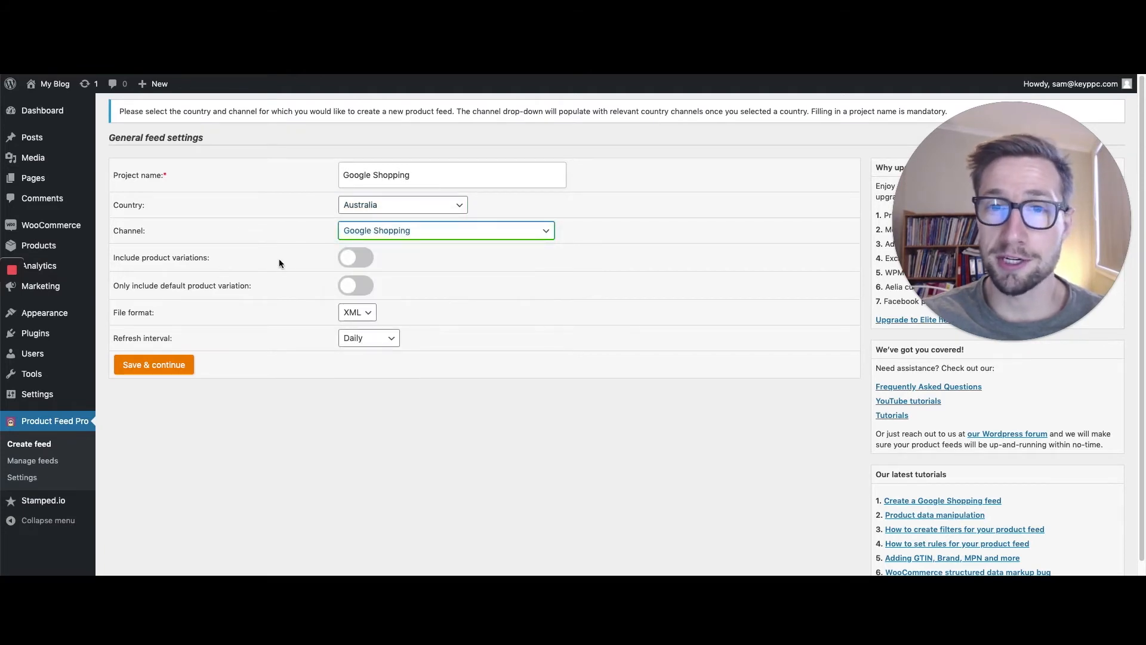
mouse_move(309, 261)
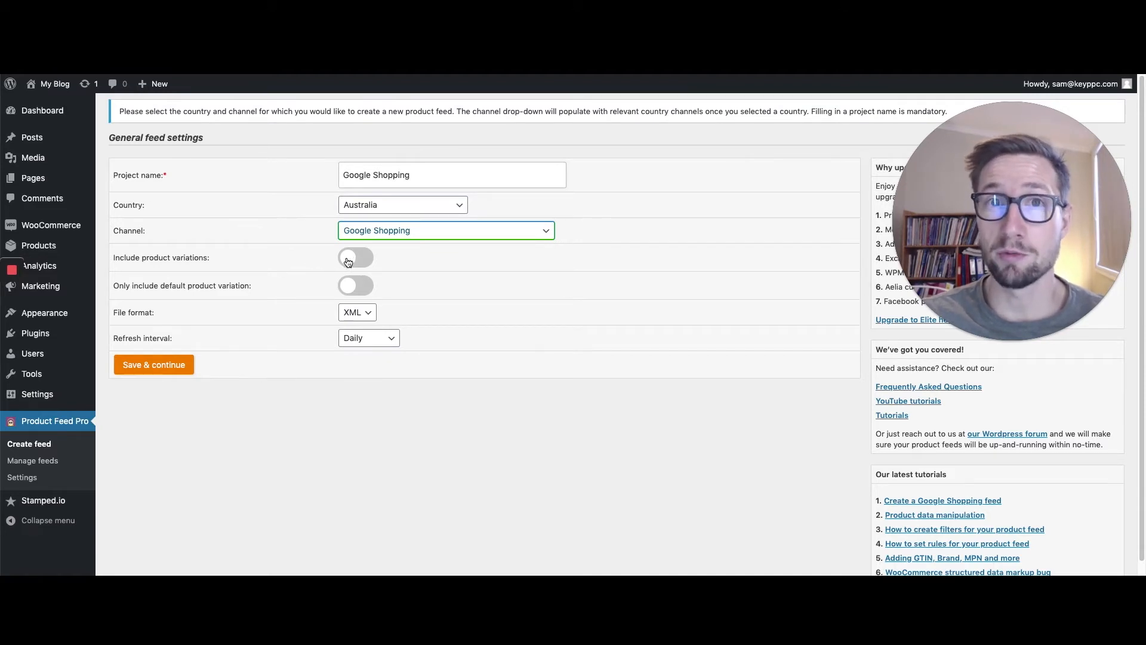
mouse_move(323, 266)
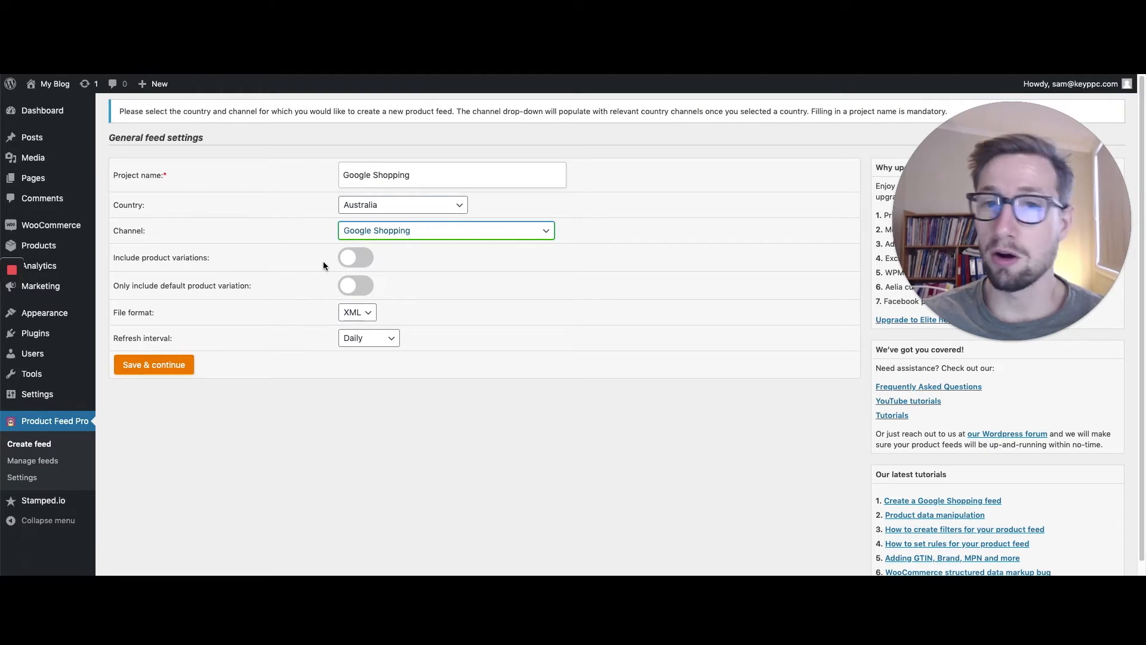
mouse_move(327, 303)
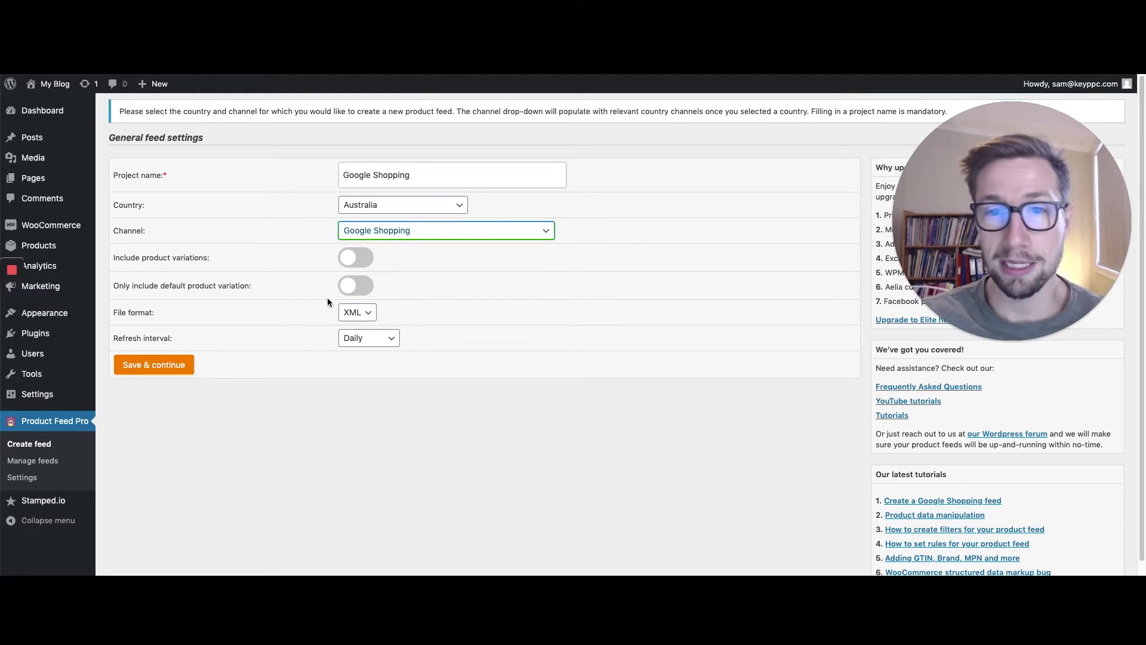
mouse_move(323, 302)
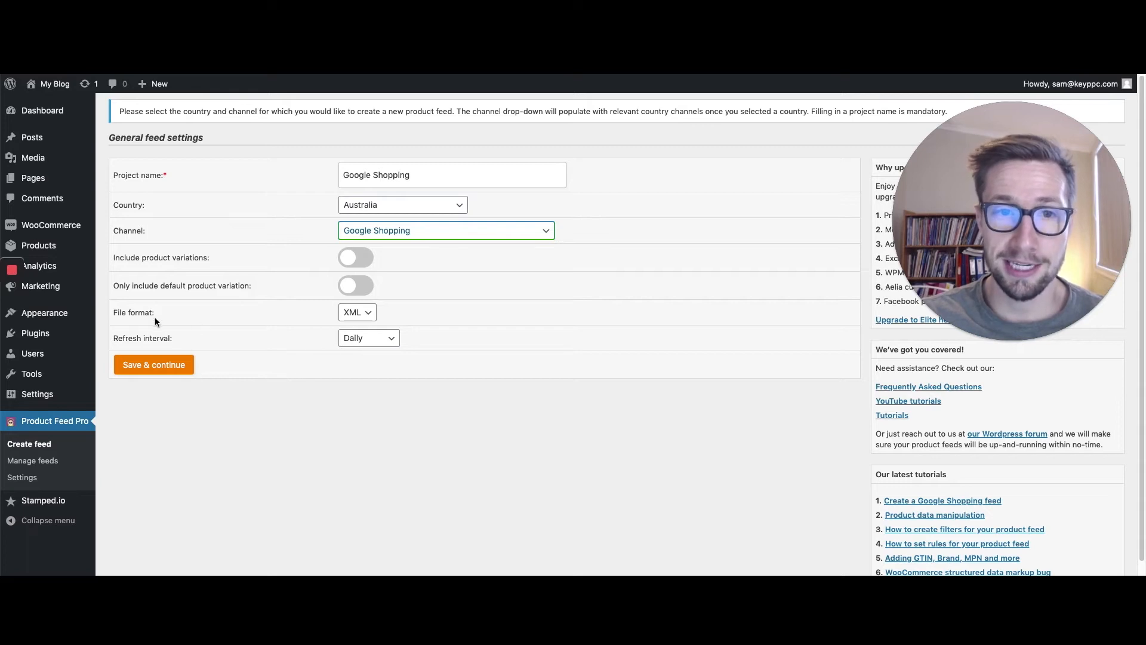
mouse_move(325, 325)
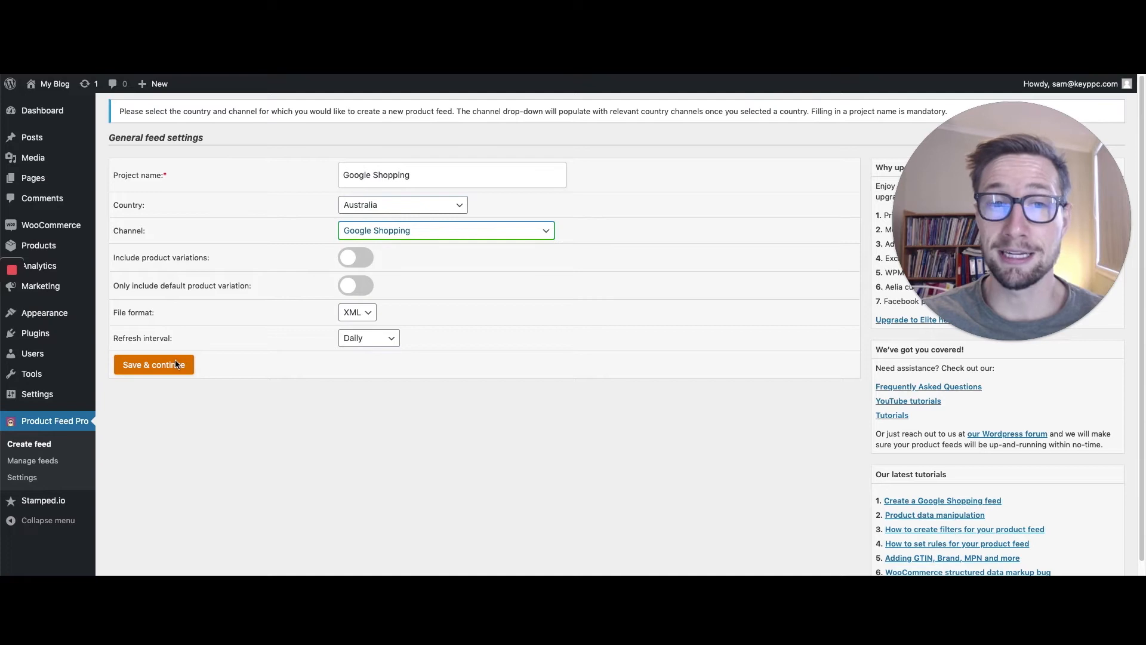
click(153, 364)
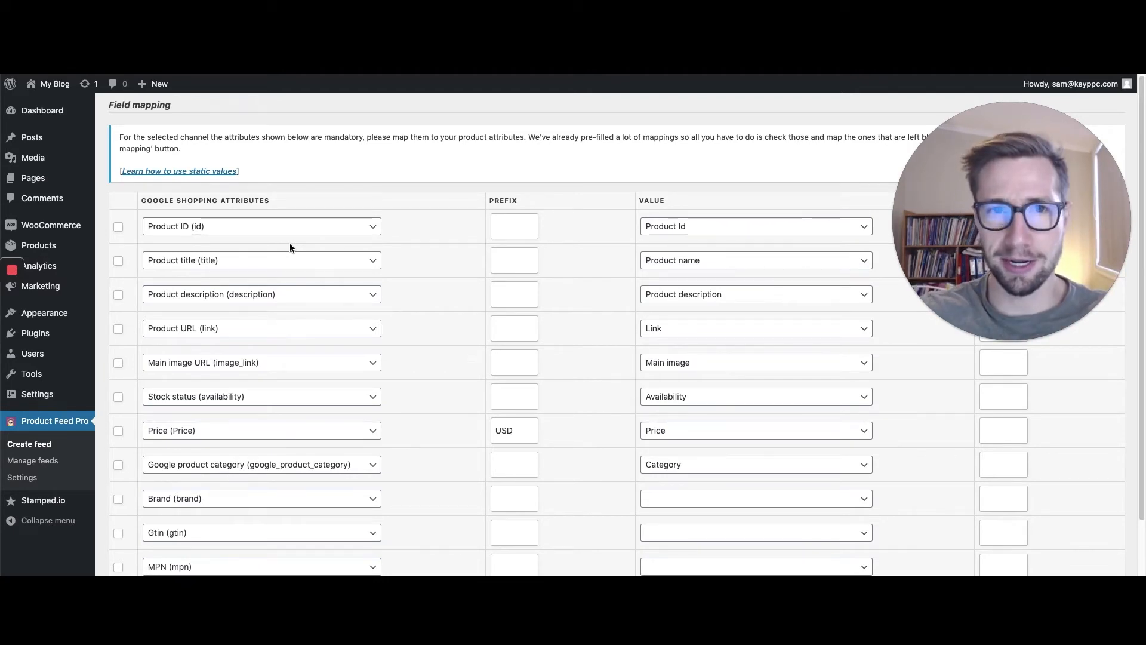
mouse_move(686, 197)
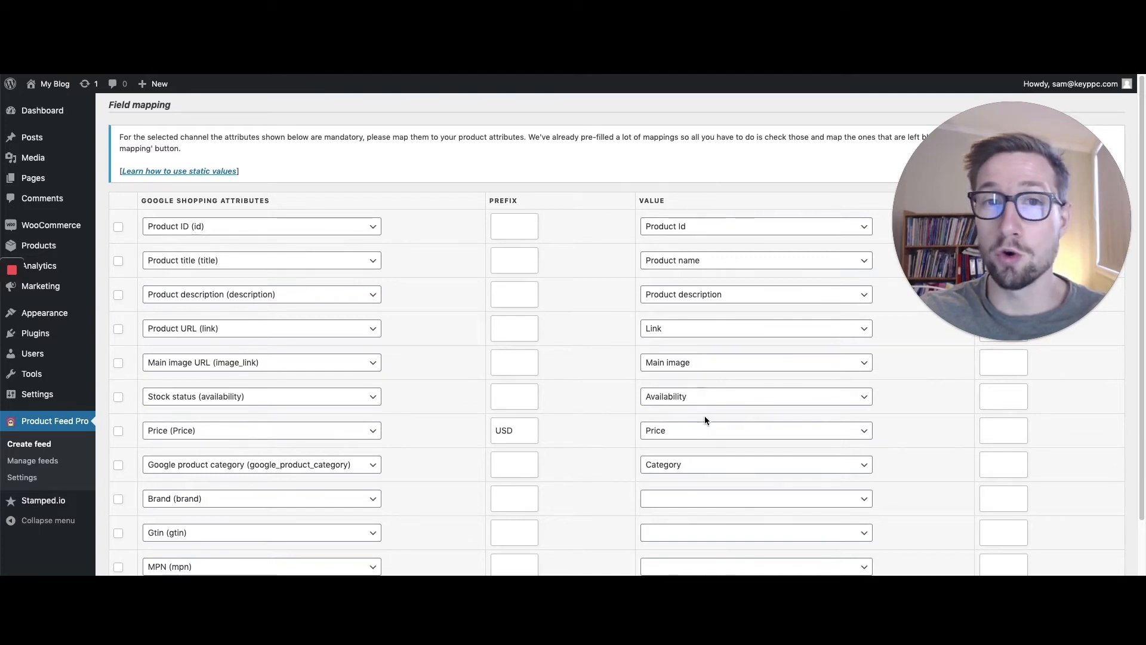
mouse_move(671, 256)
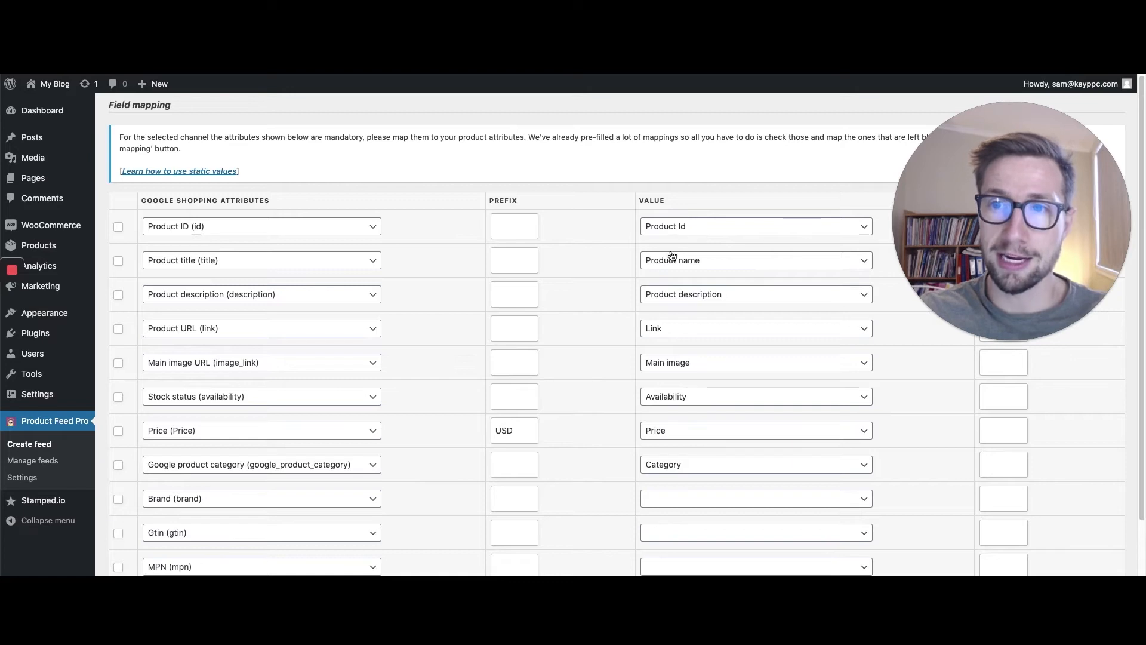
mouse_move(158, 220)
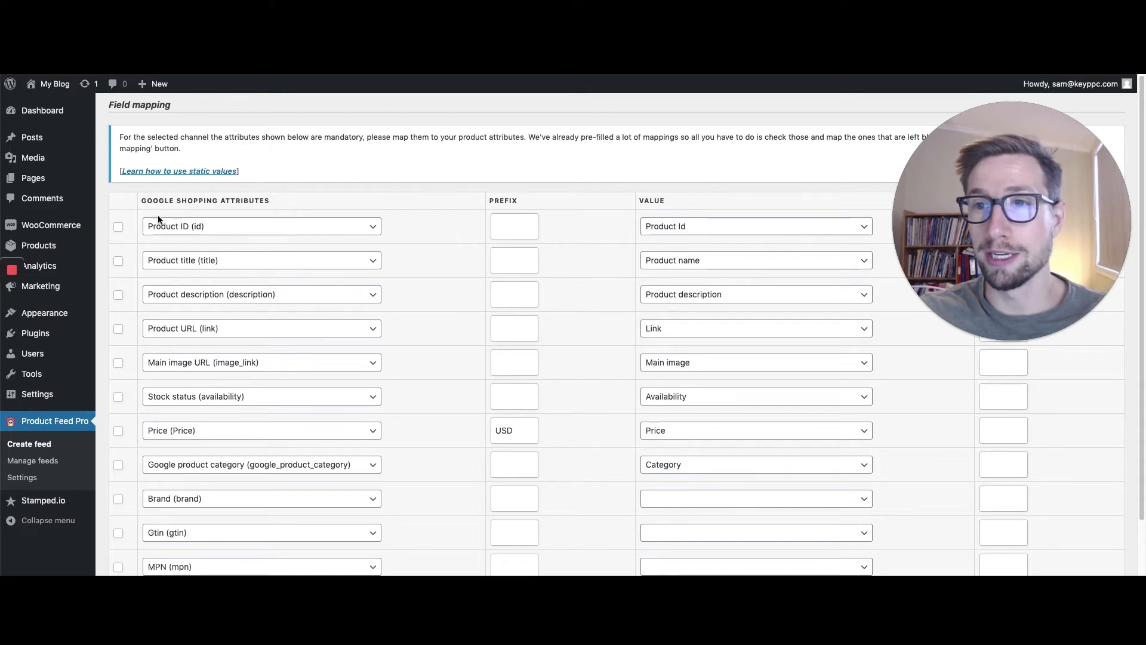
mouse_move(599, 229)
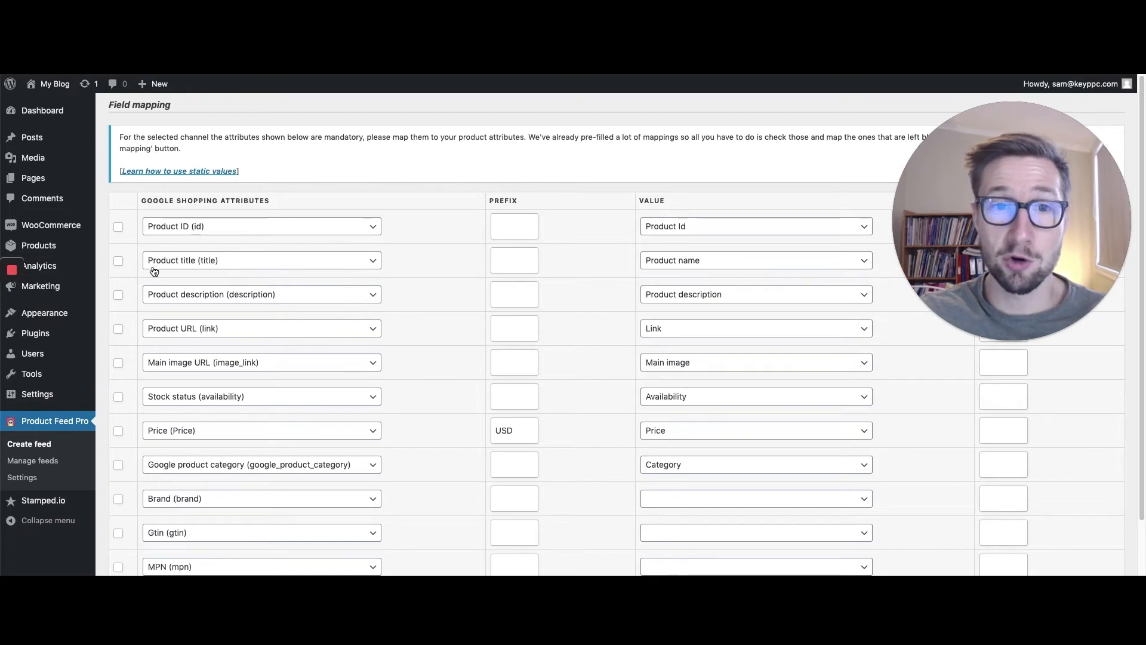
mouse_move(663, 266)
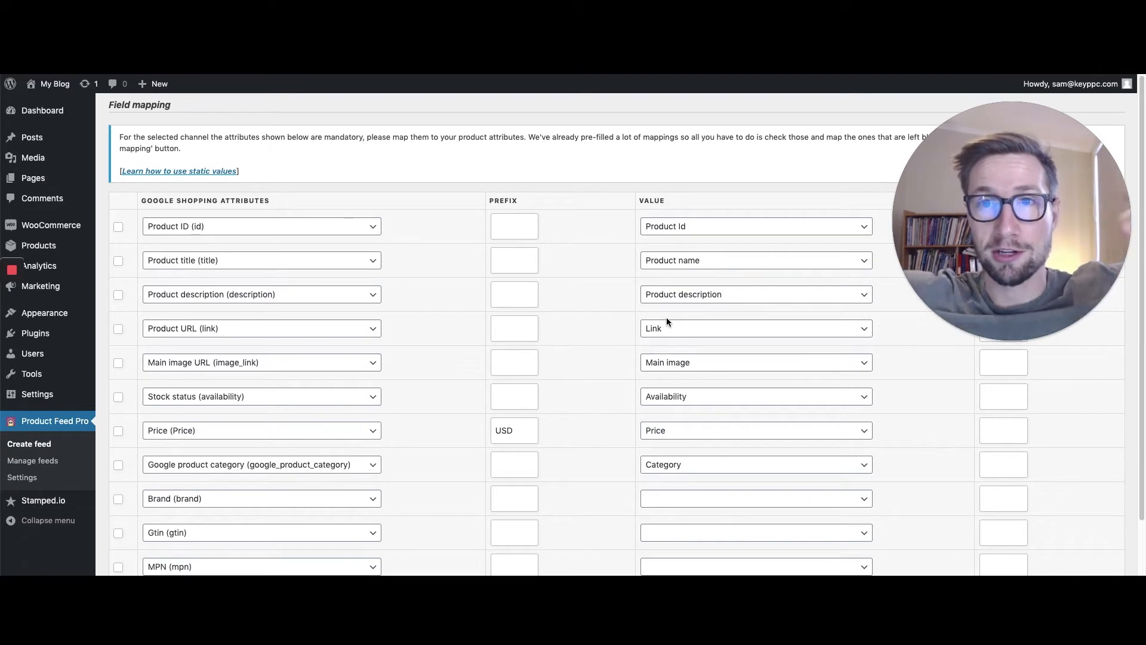
mouse_move(601, 393)
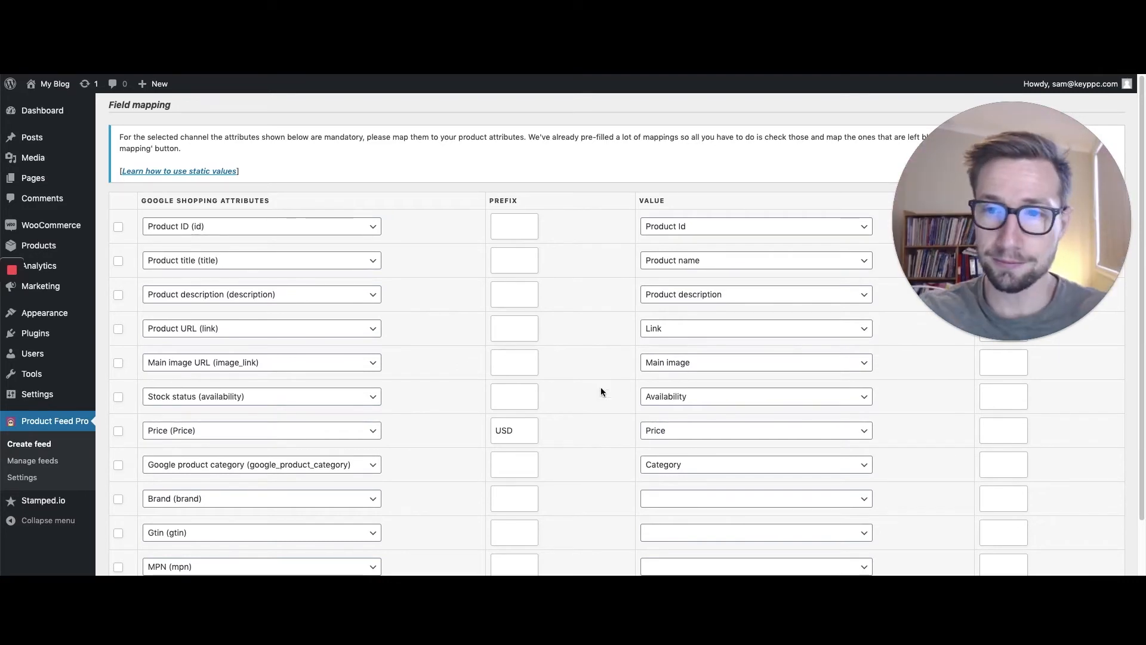
mouse_move(295, 407)
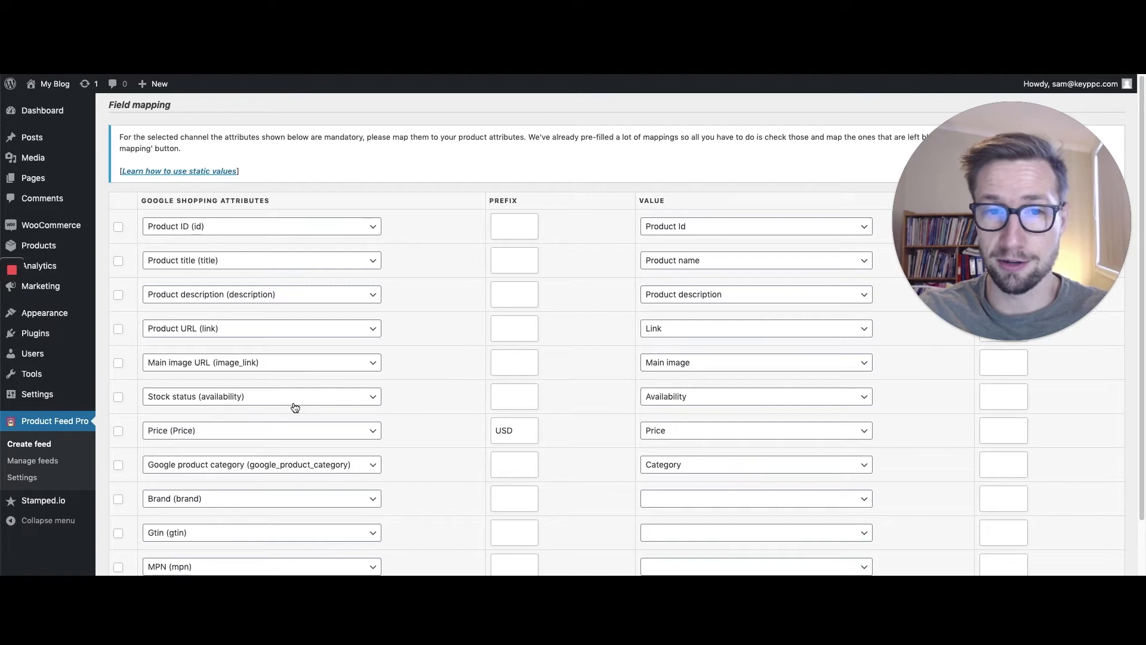
- Scroll the field mappings and browse the store-field options for the empty Brand value
scroll(down, 3)
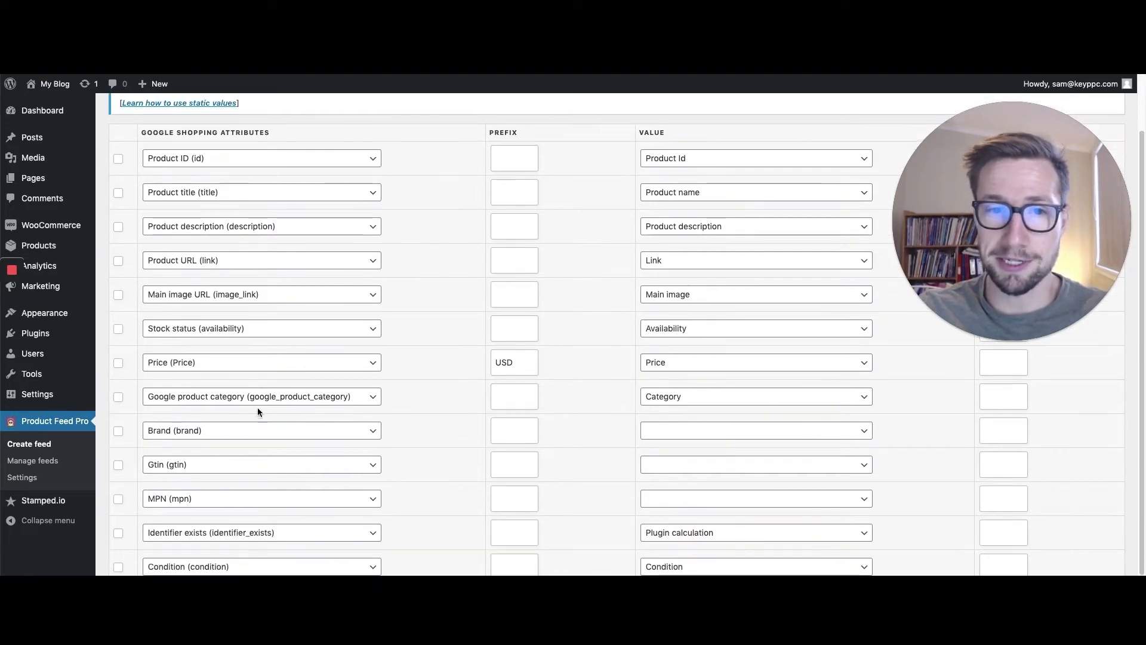
scroll(down, 3)
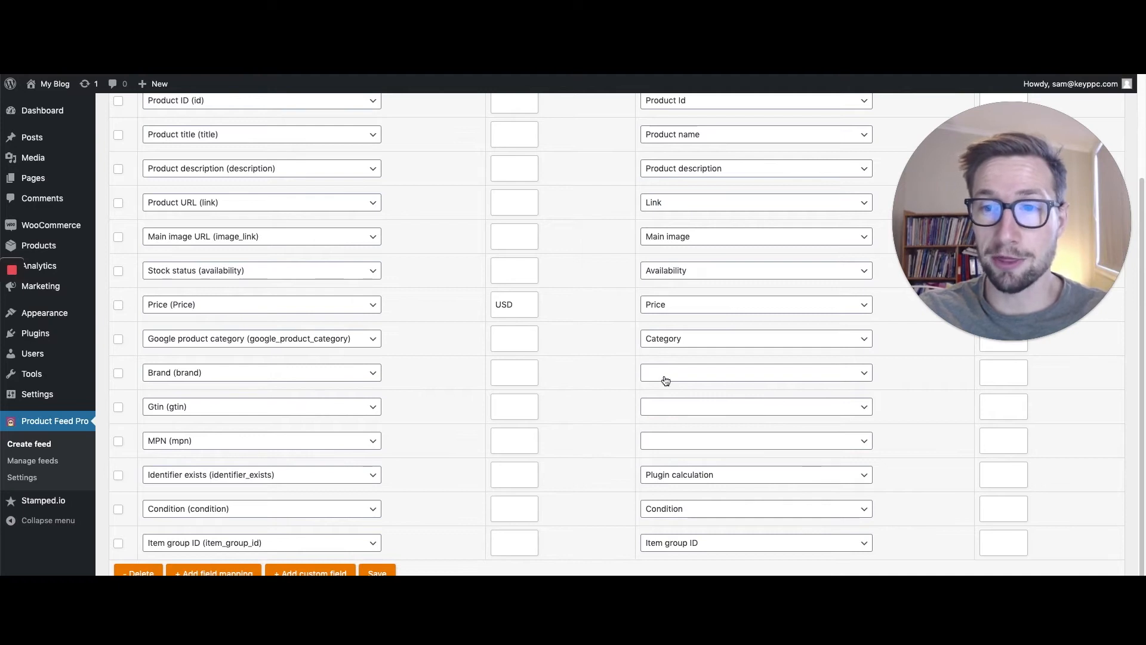
mouse_move(668, 381)
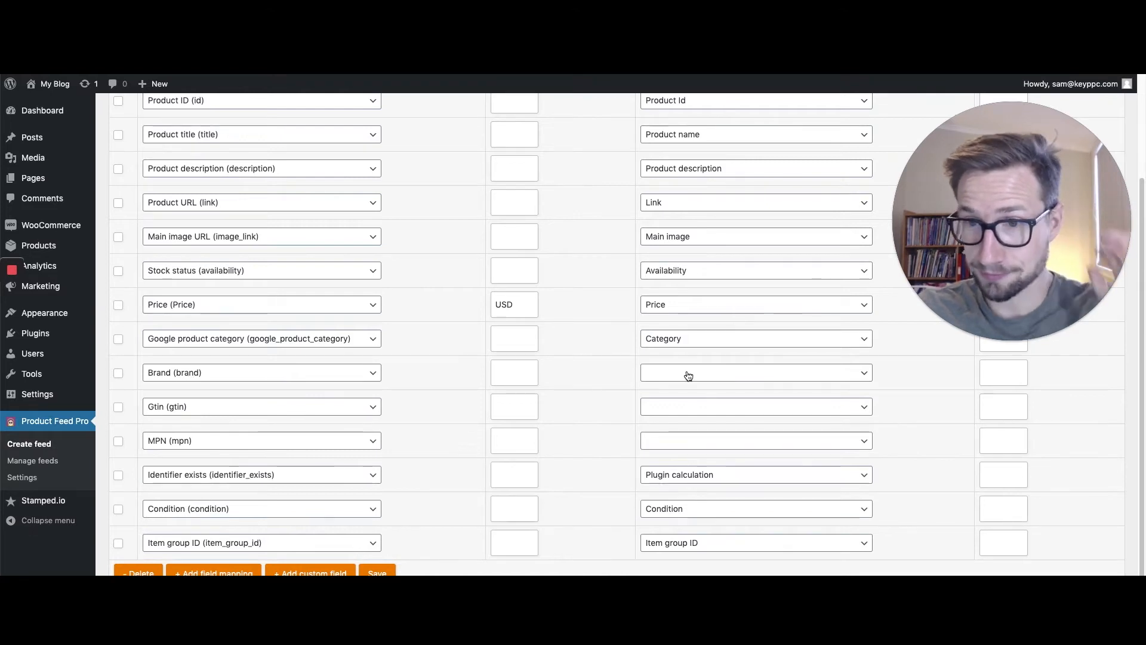
click(755, 372)
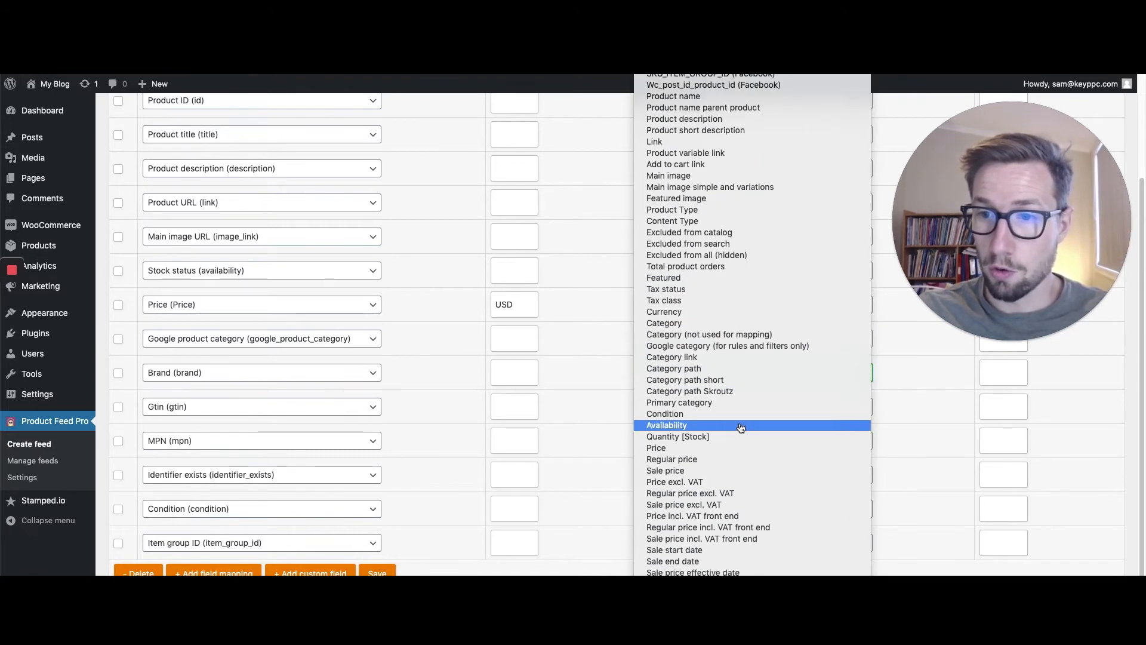
scroll(down, 3)
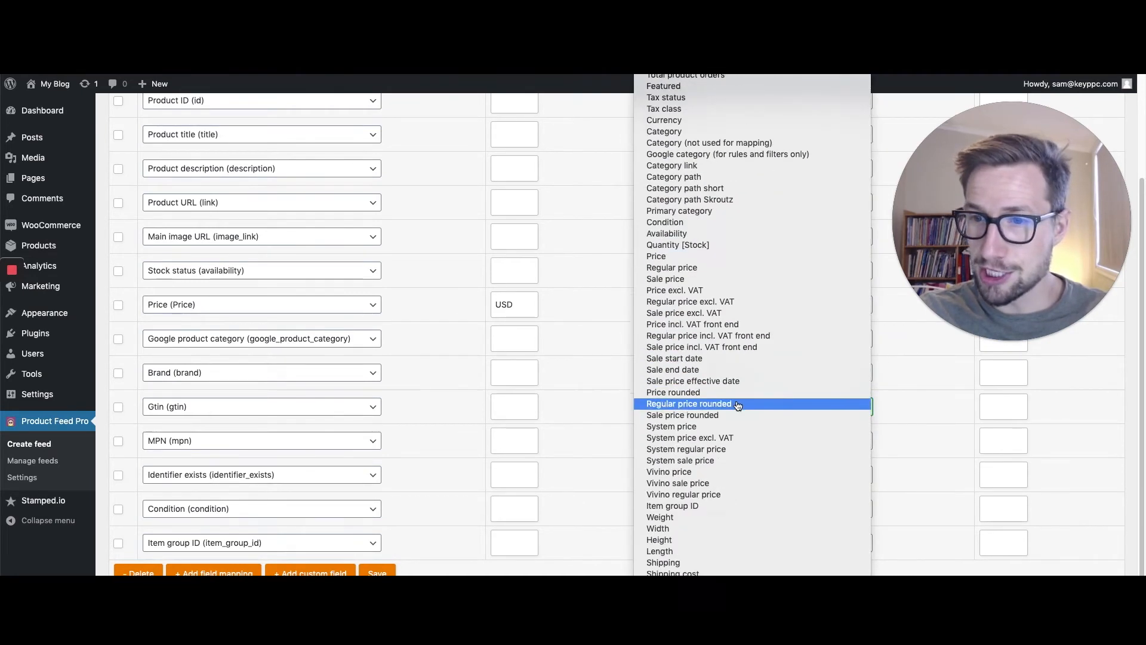
scroll(down, 3)
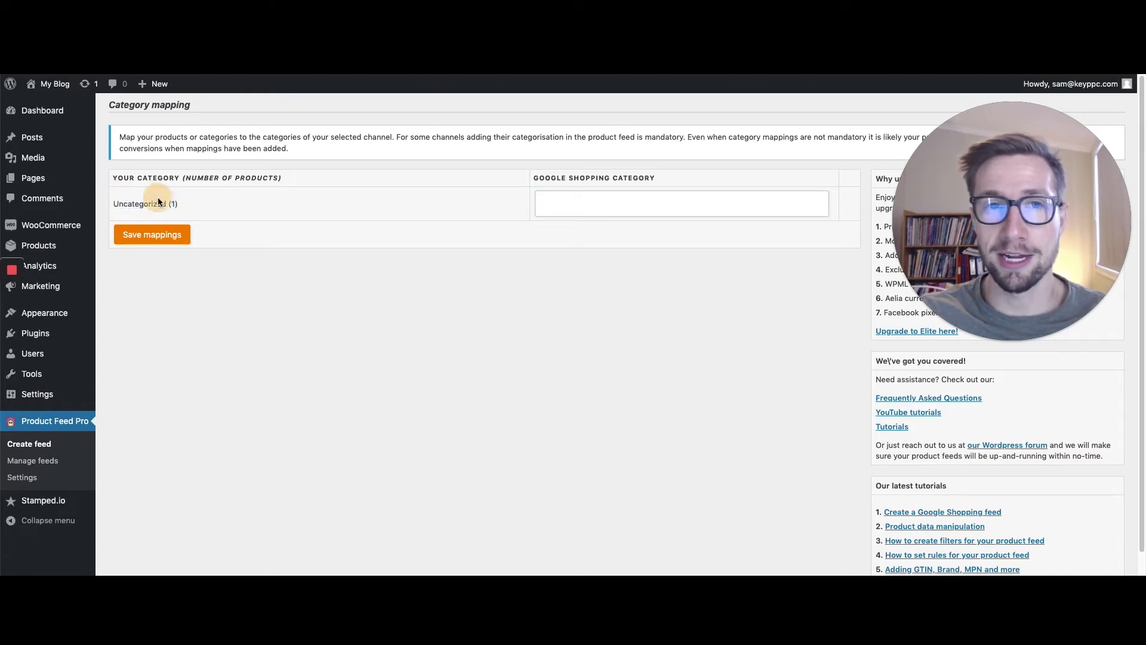
mouse_move(223, 204)
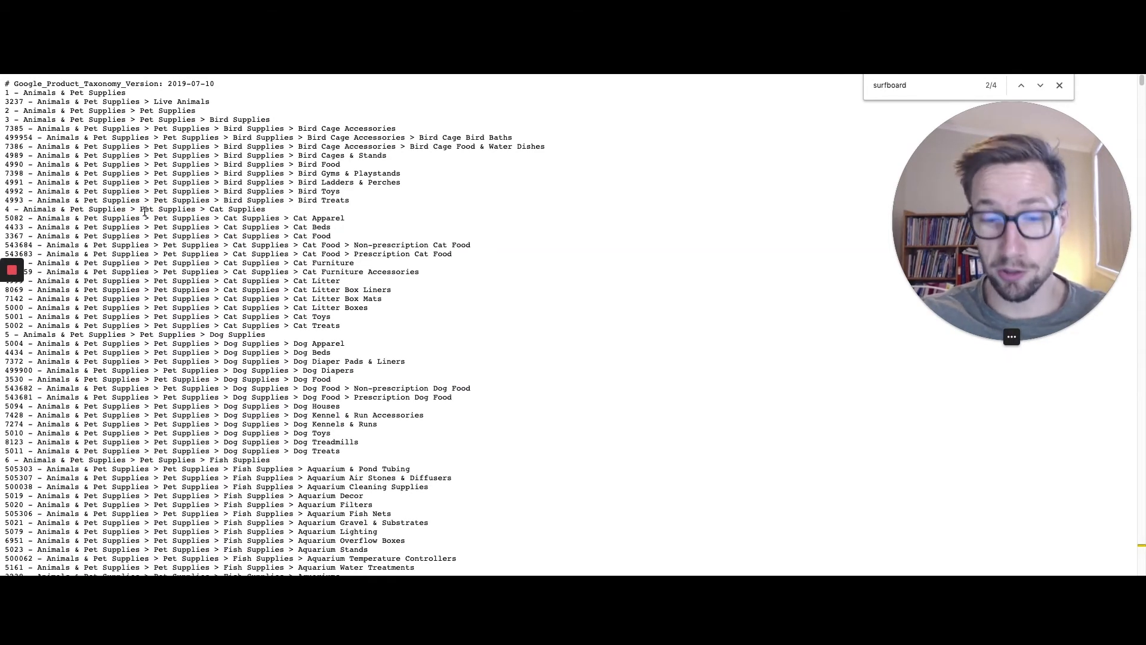
click(1040, 86)
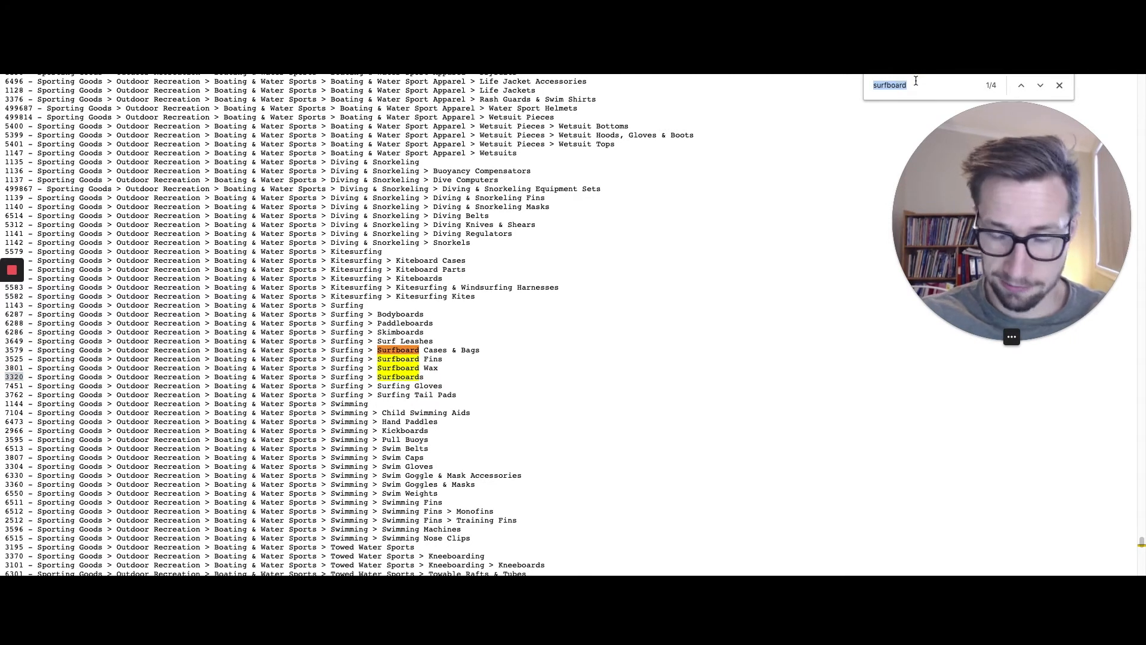
text(couch)
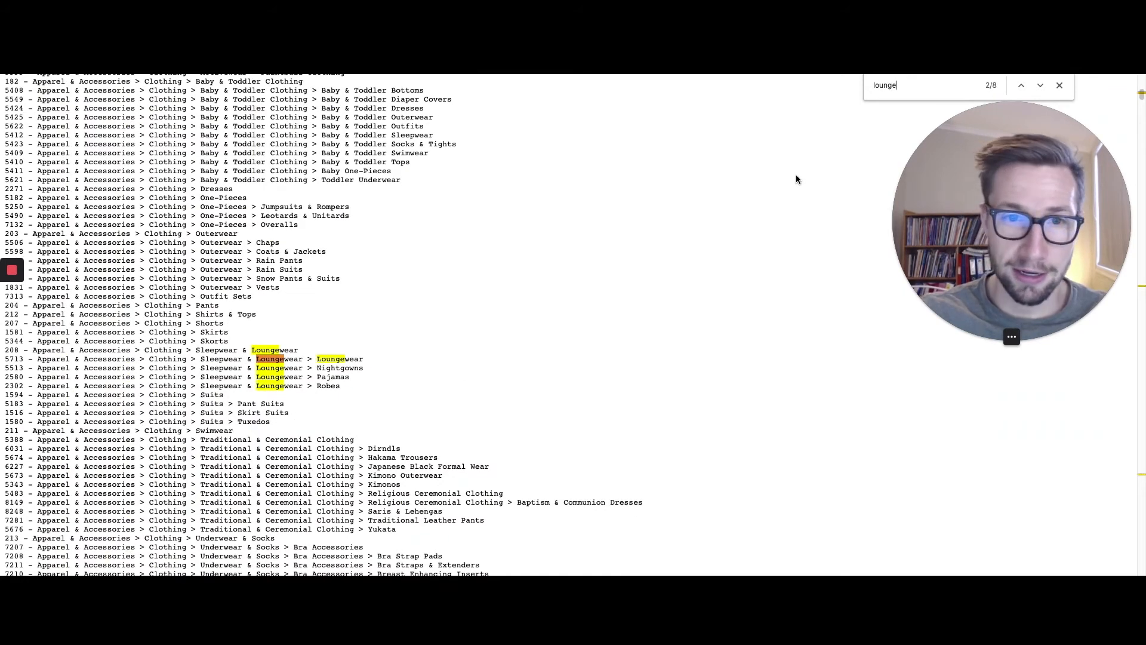
click(1040, 85)
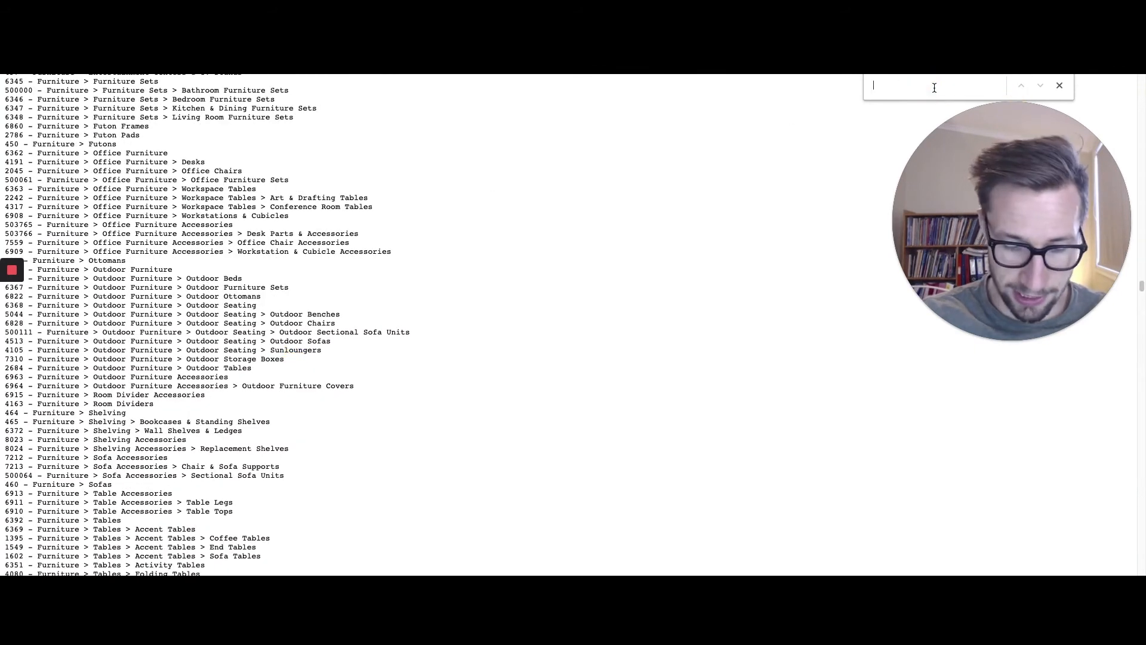
text(sofa)
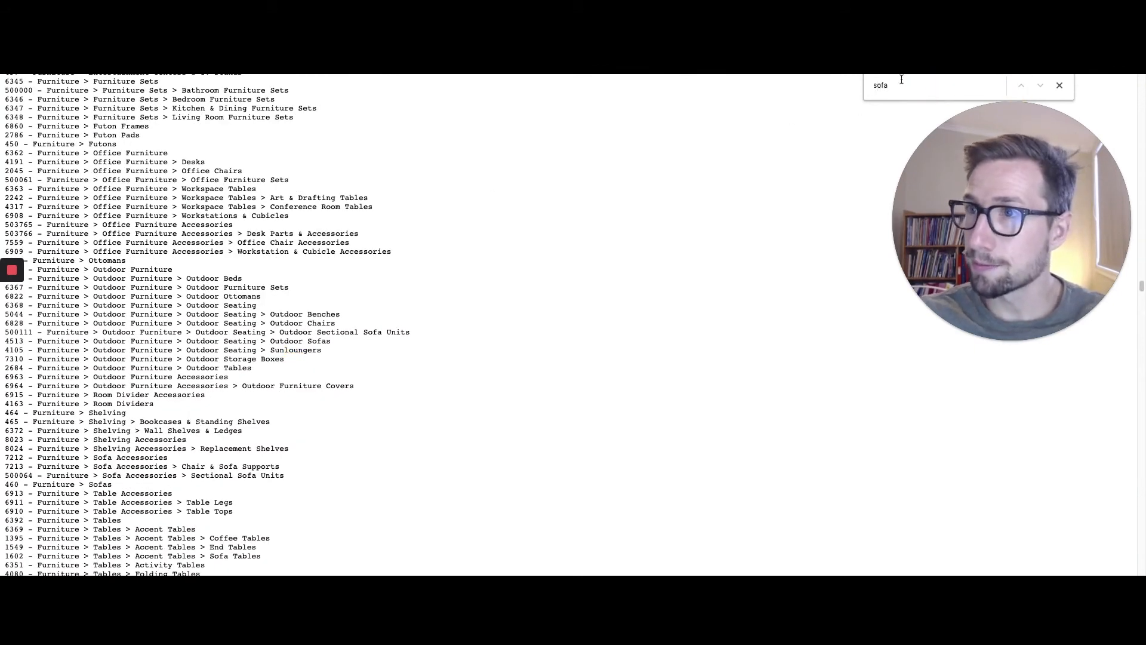
click(1023, 86)
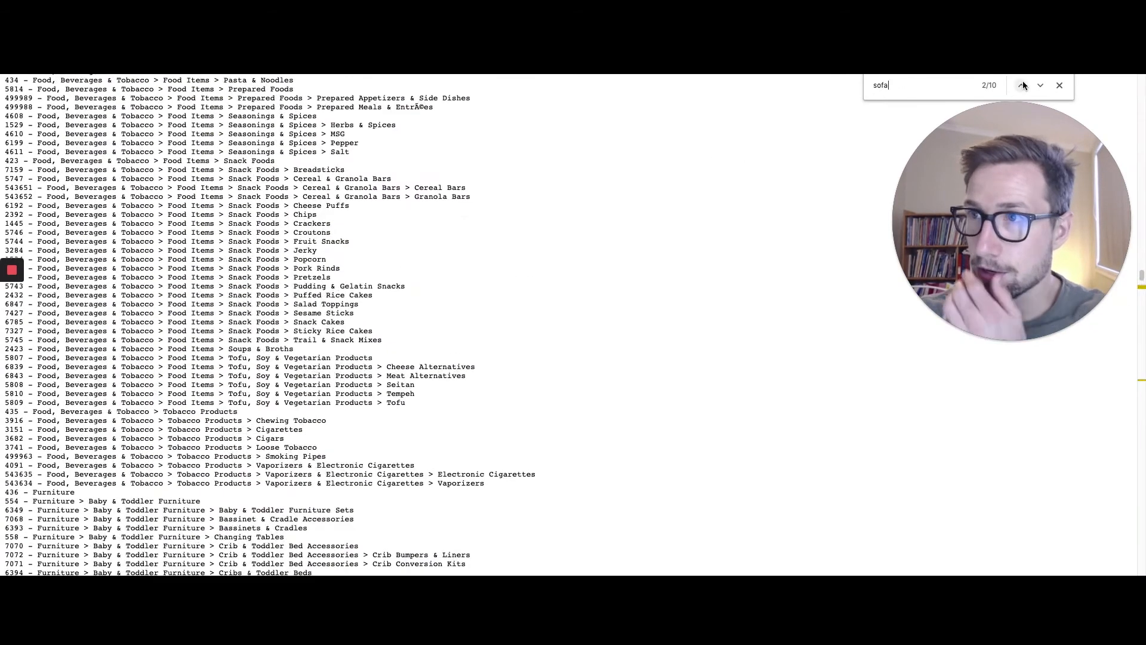
click(1022, 86)
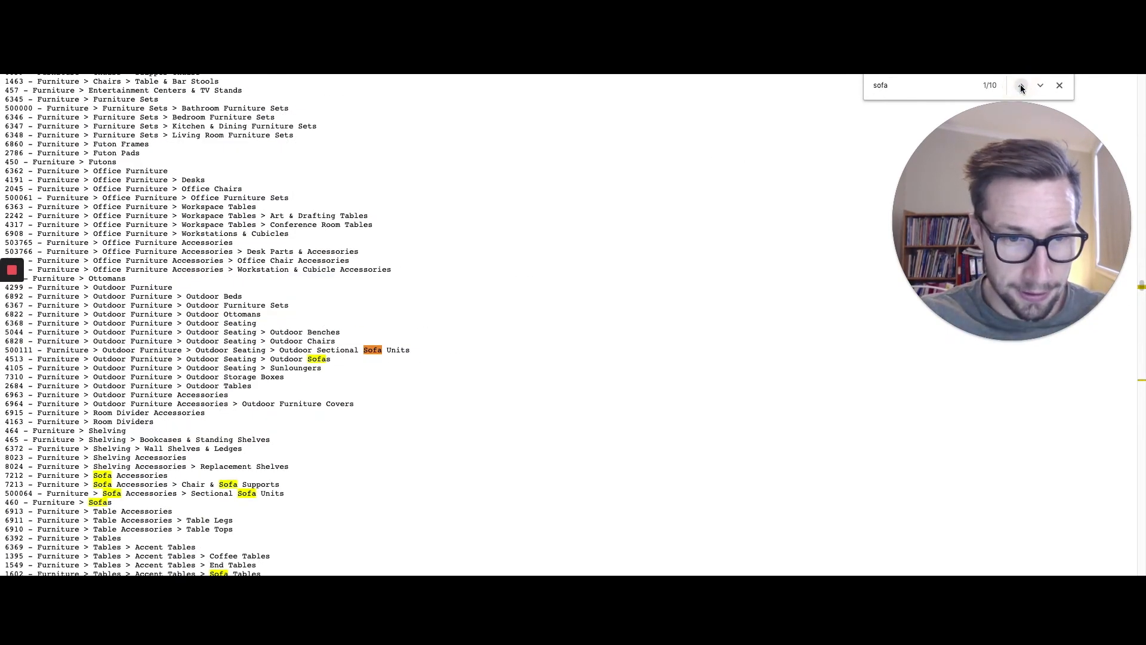
click(1021, 86)
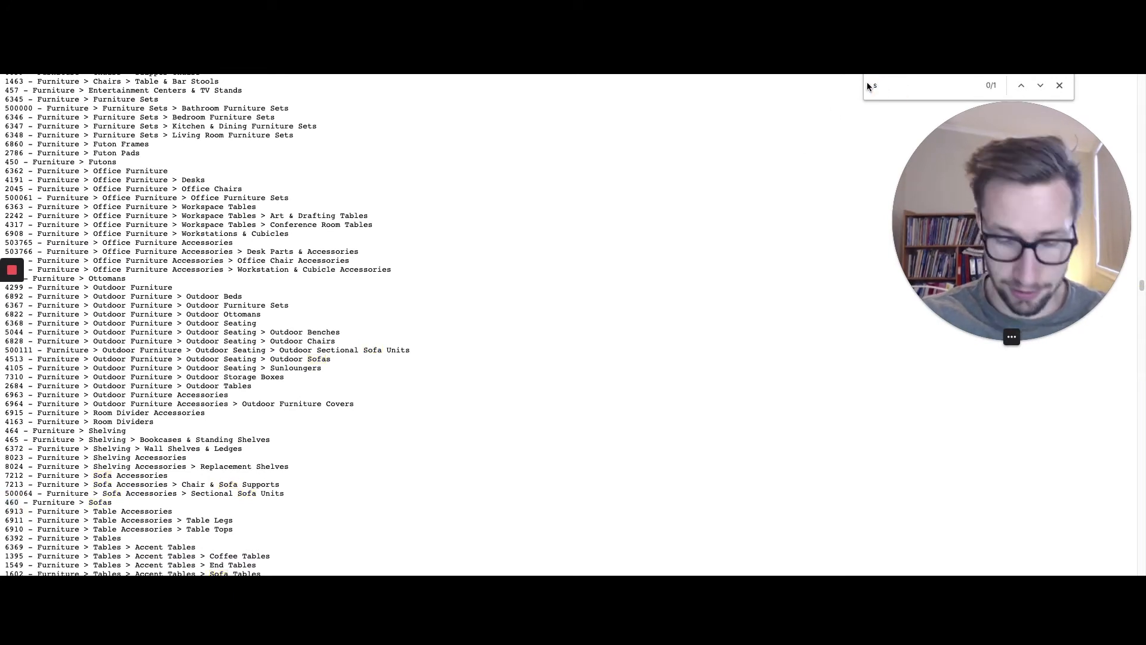
text(surfboard)
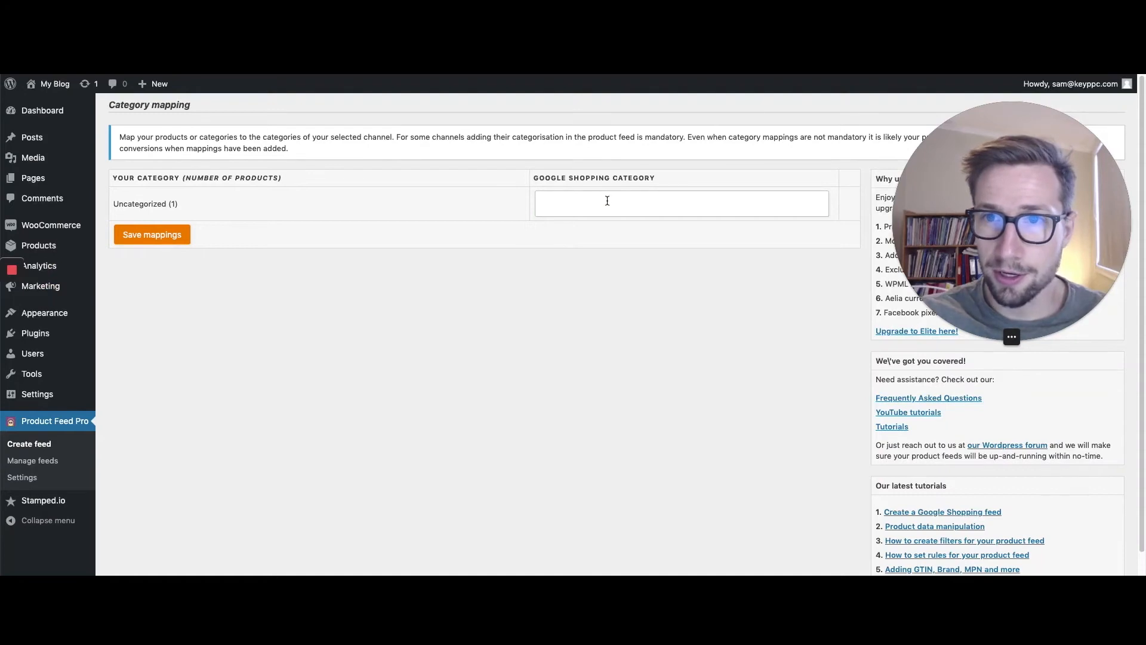
- Map Uncategorized to Google category 3320, skip filters, and generate the product feed
text(3320 - Sporting Goods > Outdoor Recreation > Boating & Water Sports)
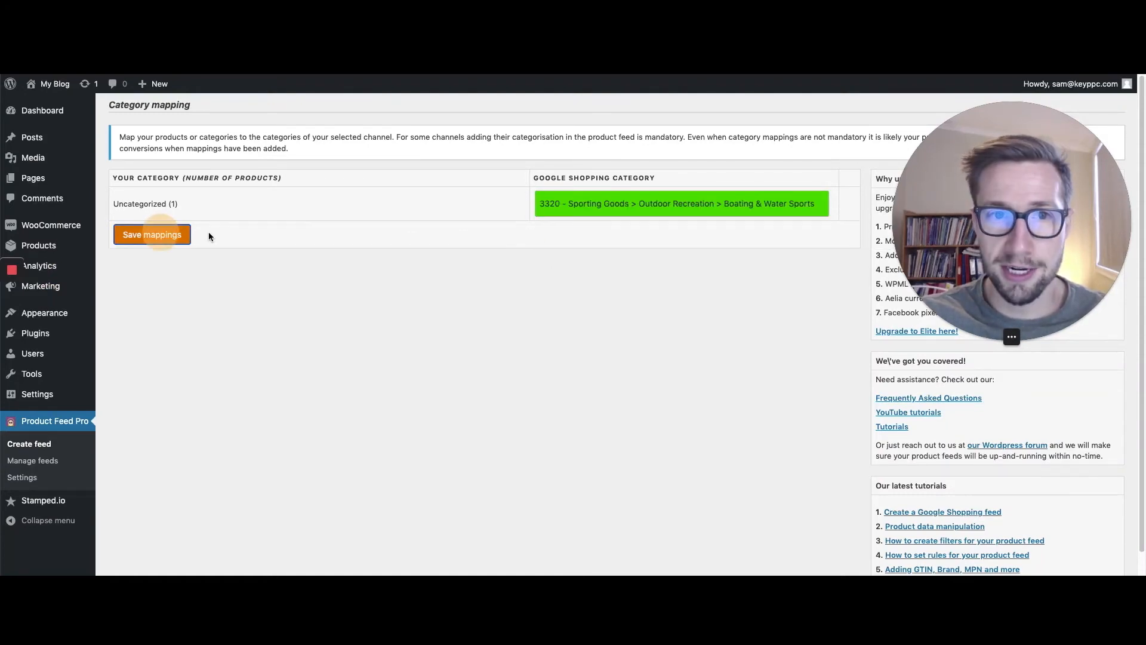
click(152, 234)
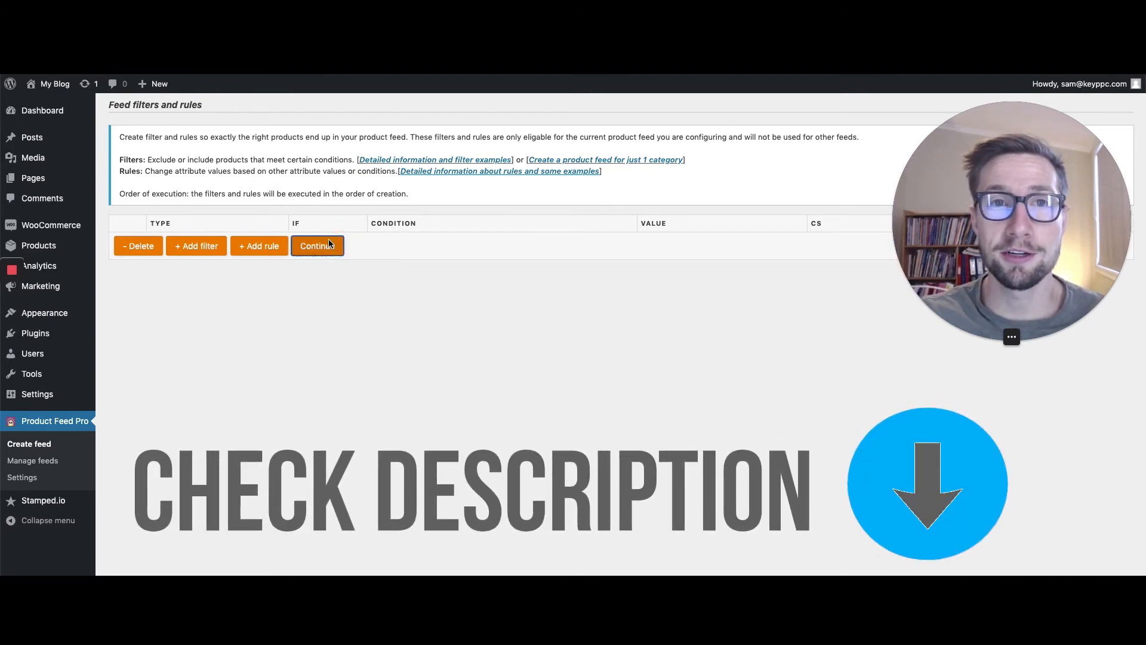
click(317, 246)
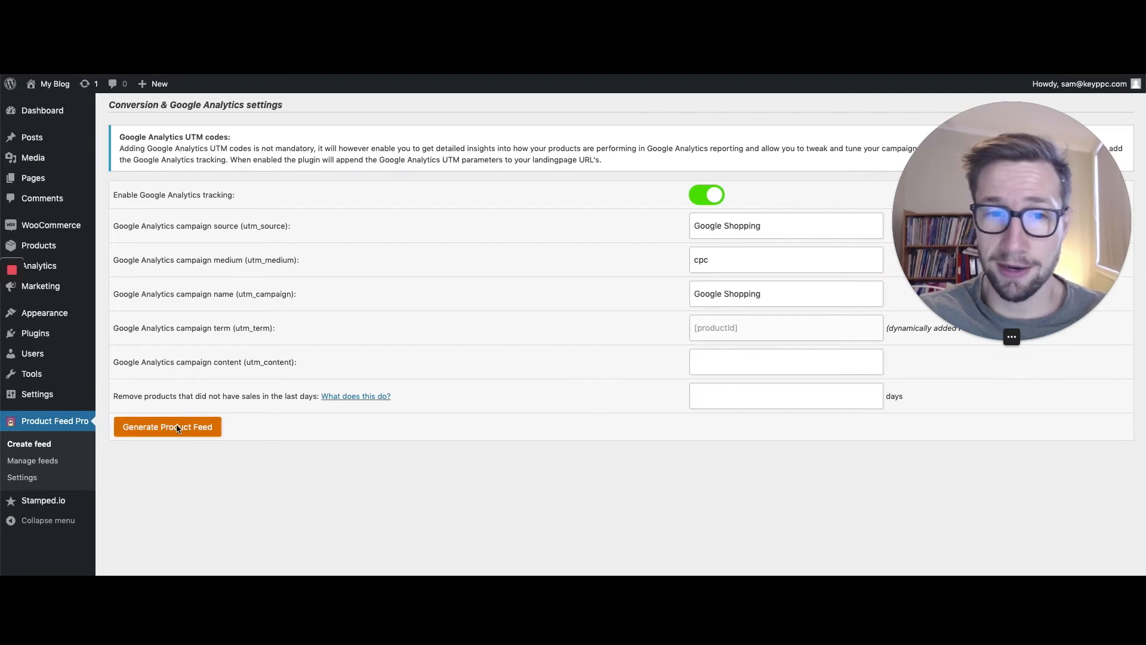
click(167, 426)
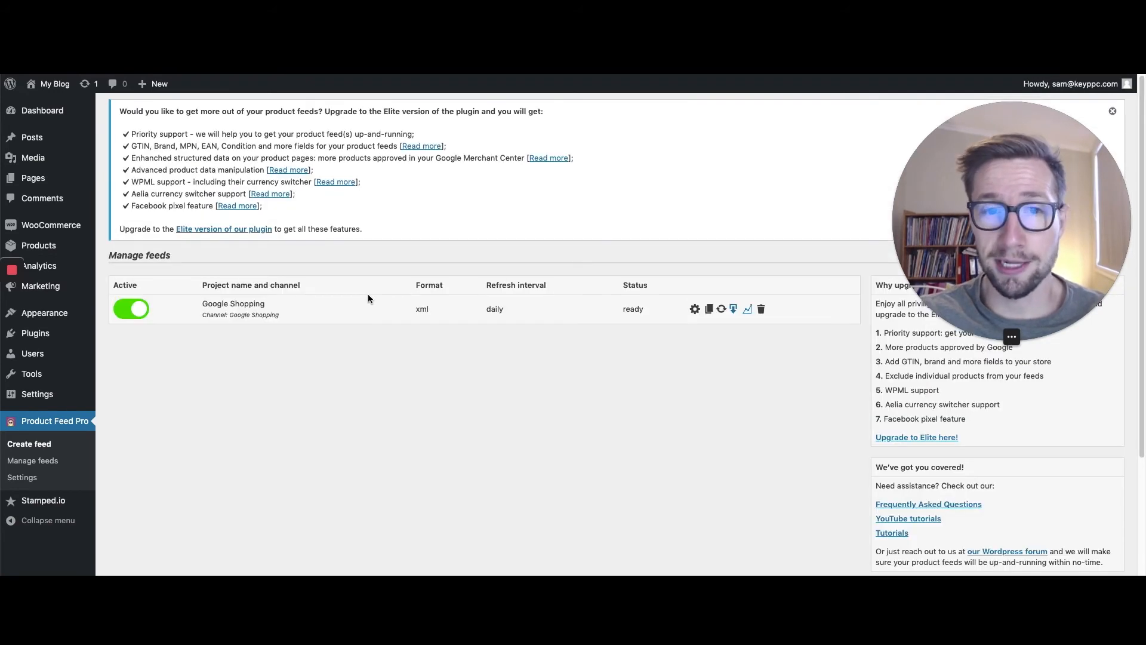
mouse_move(402, 320)
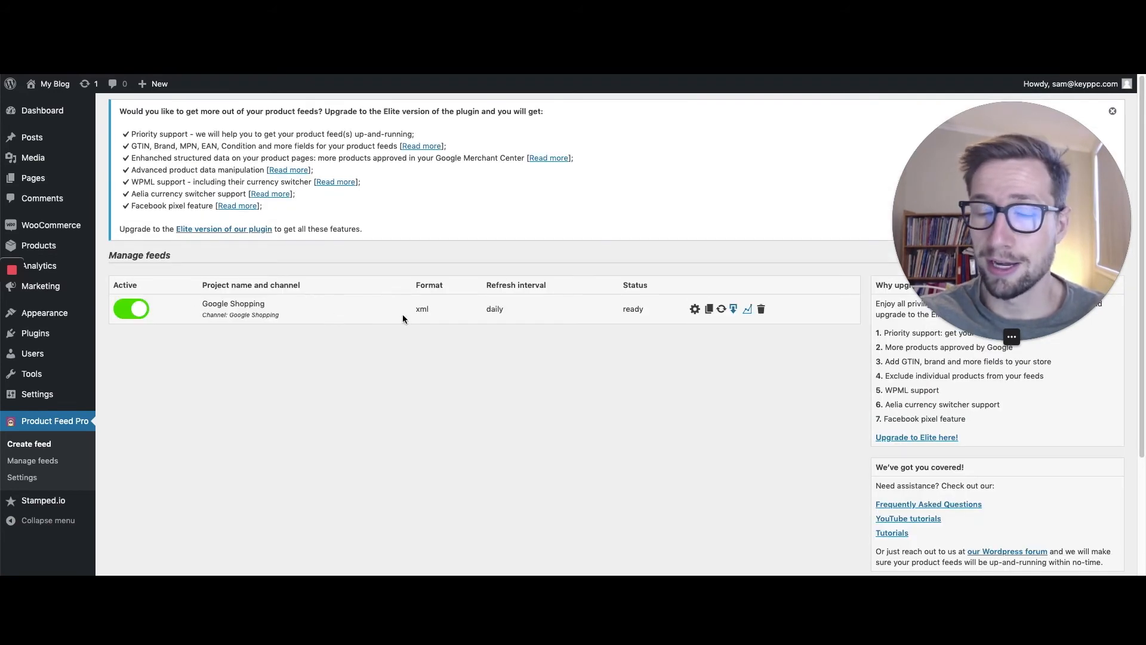
- Open the generated XML feed file from the Manage feeds row in the browser
double_click(233, 303)
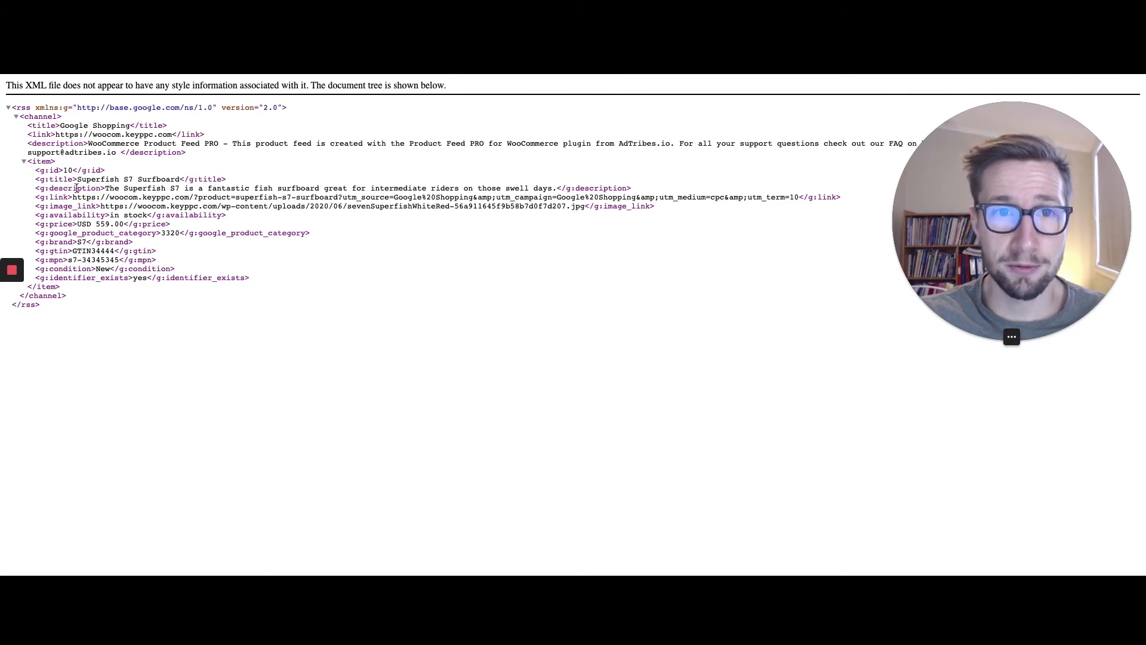
drag(104, 188, 175, 268)
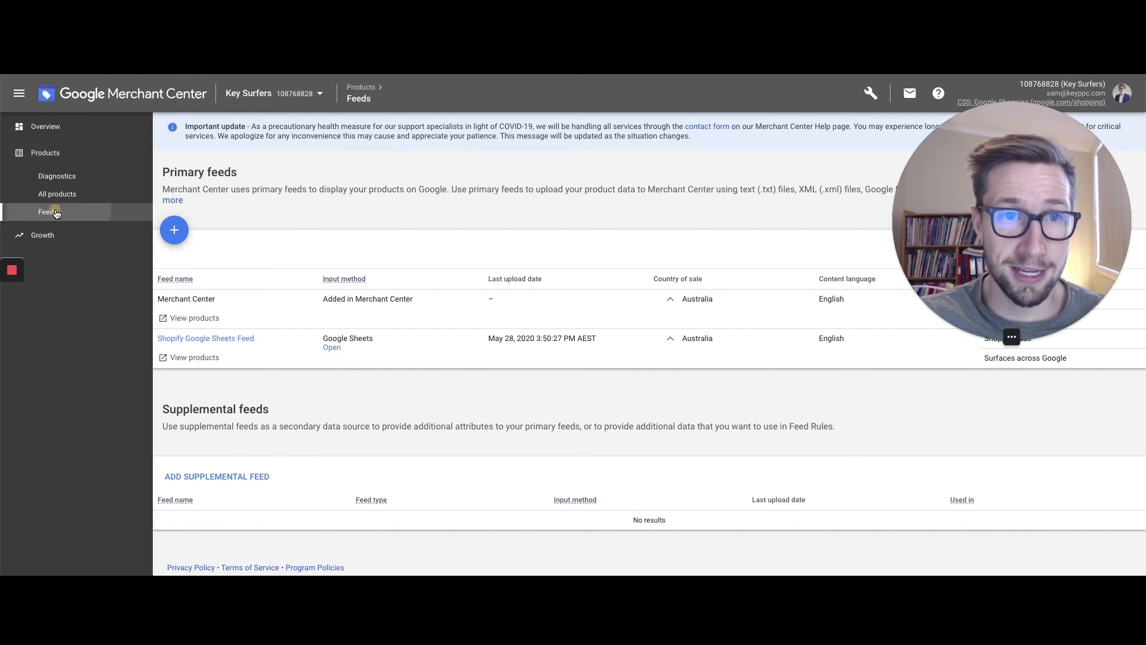
- Start a new Merchant Center primary feed with language English and continue
click(174, 229)
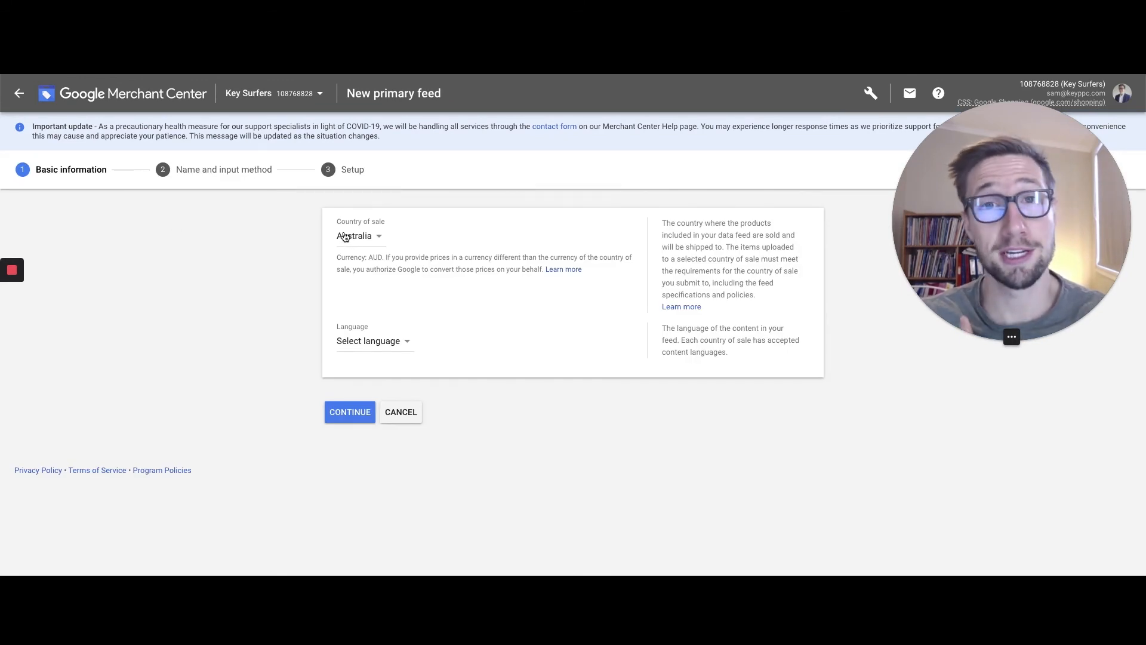
click(372, 341)
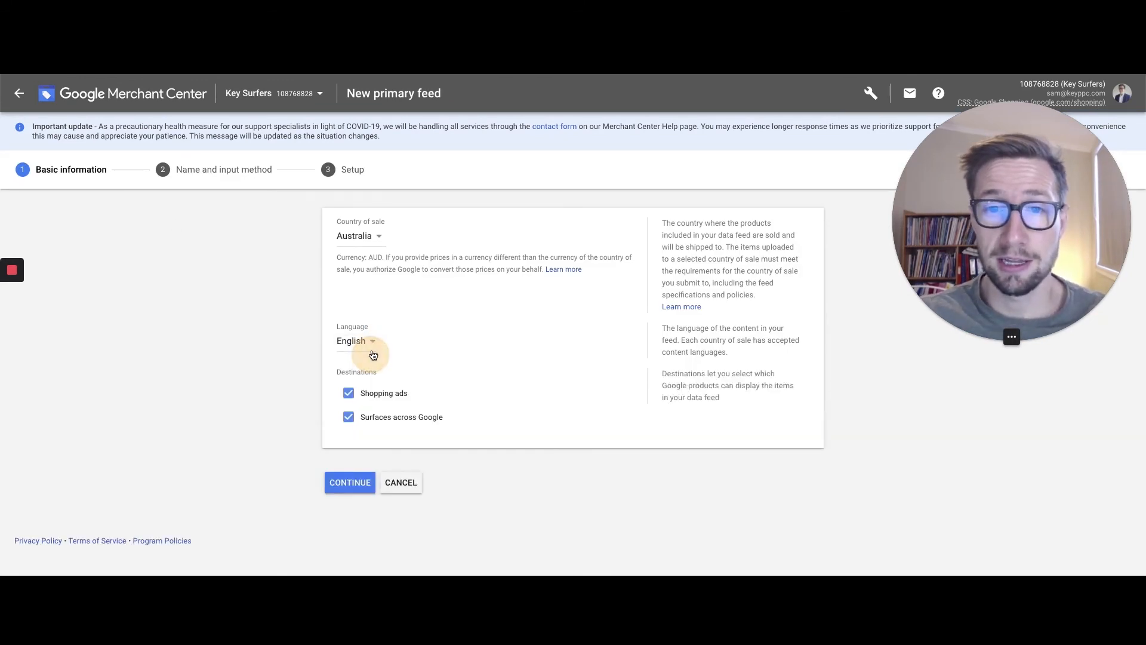
mouse_move(421, 409)
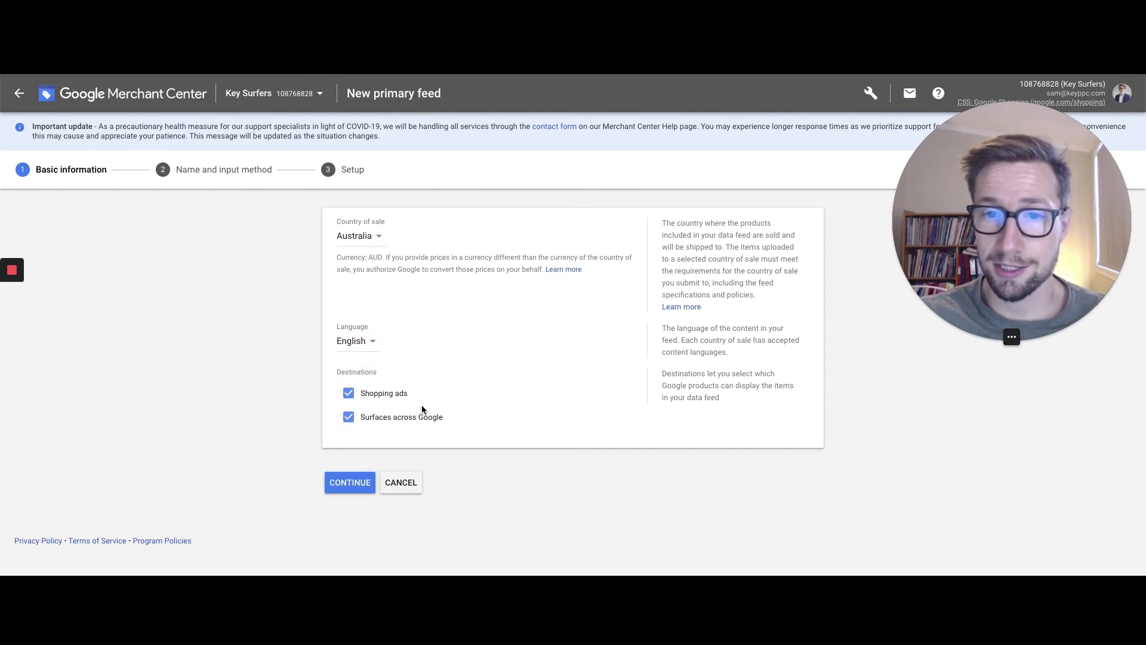
click(350, 482)
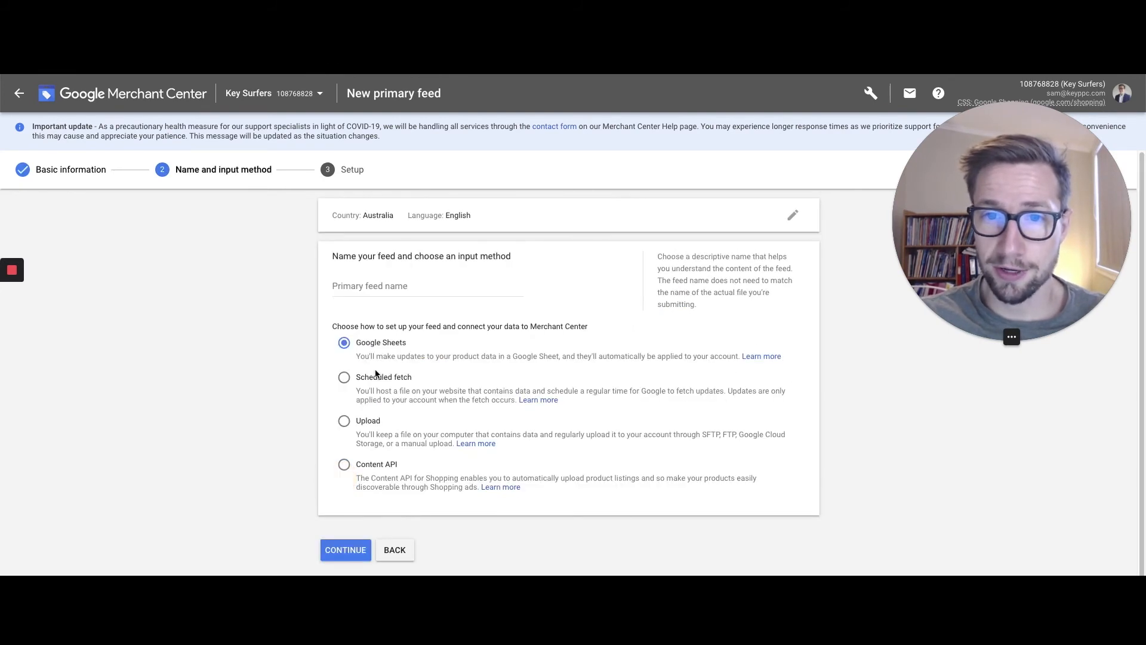
- Name the feed Woocommerce Feed with scheduled fetch and continue to setup
click(344, 376)
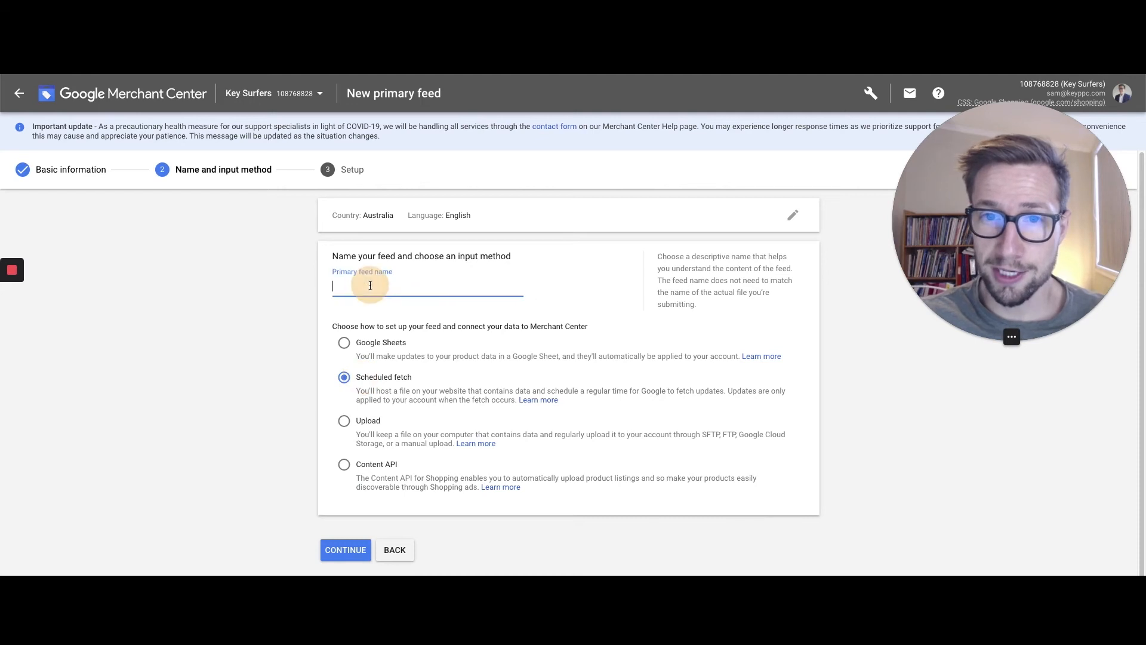
text(Woocommerc)
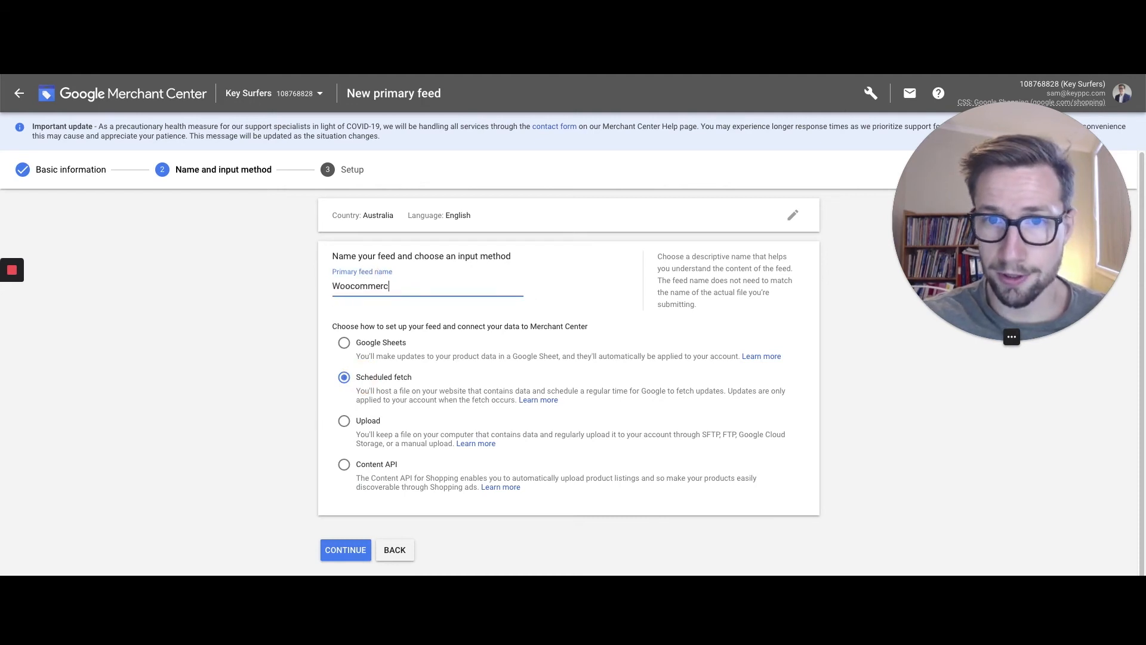
text(Feed)
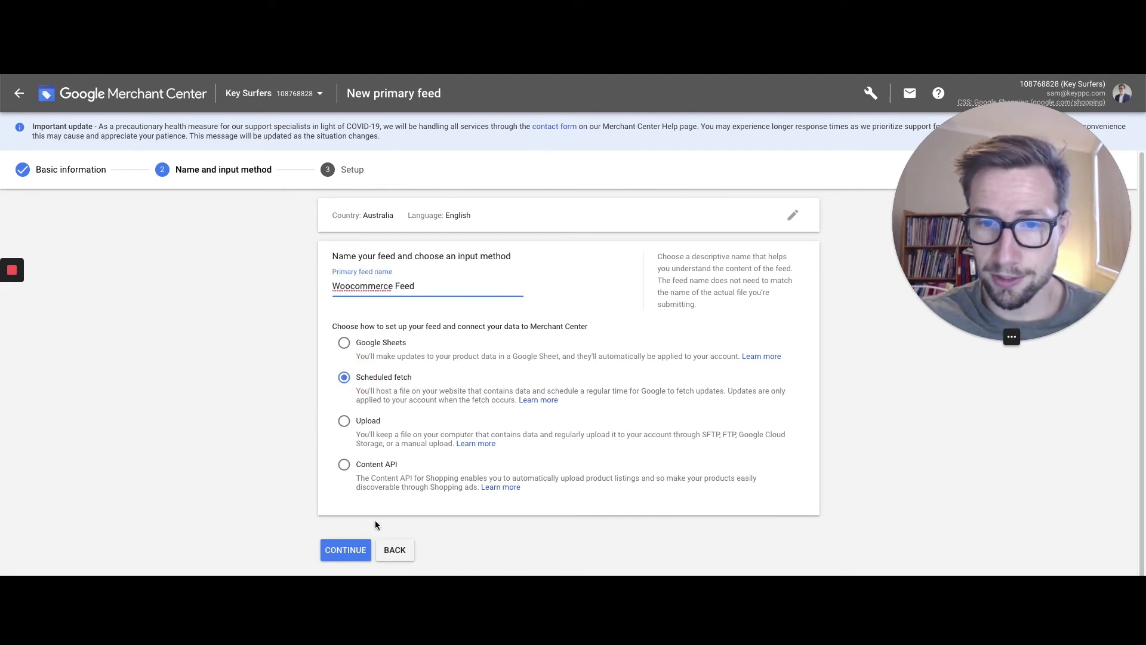
click(345, 549)
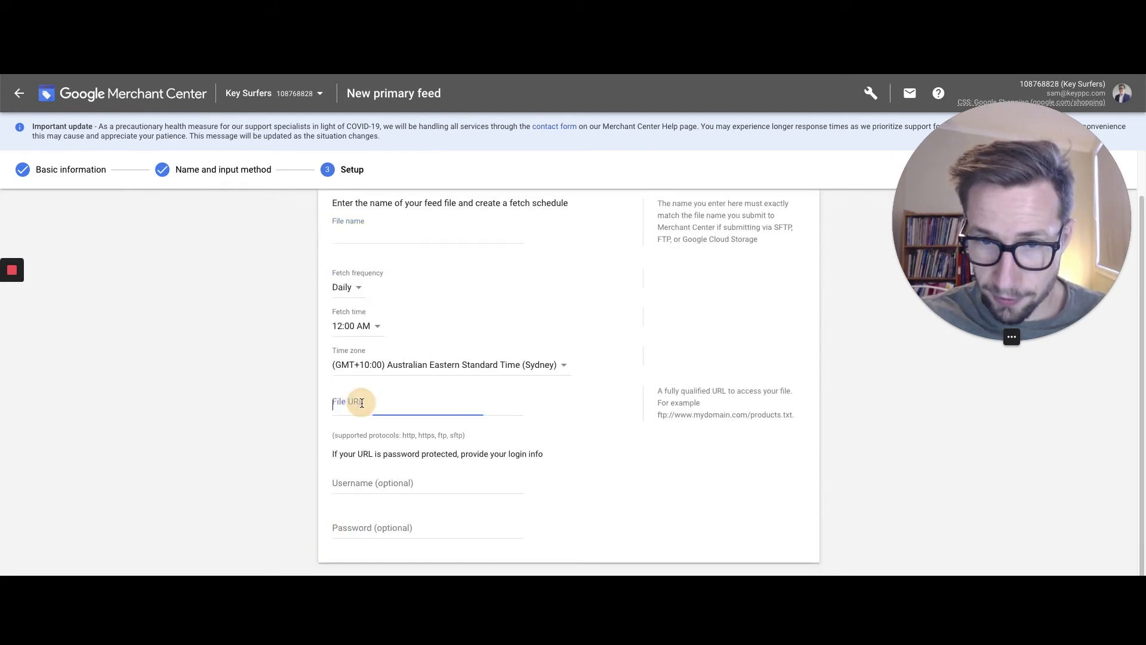
- Create the Woocommerce feed with file URL 'xml/aijlphzngYOpGJQEmsJk6l1U3DNUb4zh.xml' and open its details page
text(xml/aijlphzngYOpGJQEmsJk6l1U3DNUb4zh.xml)
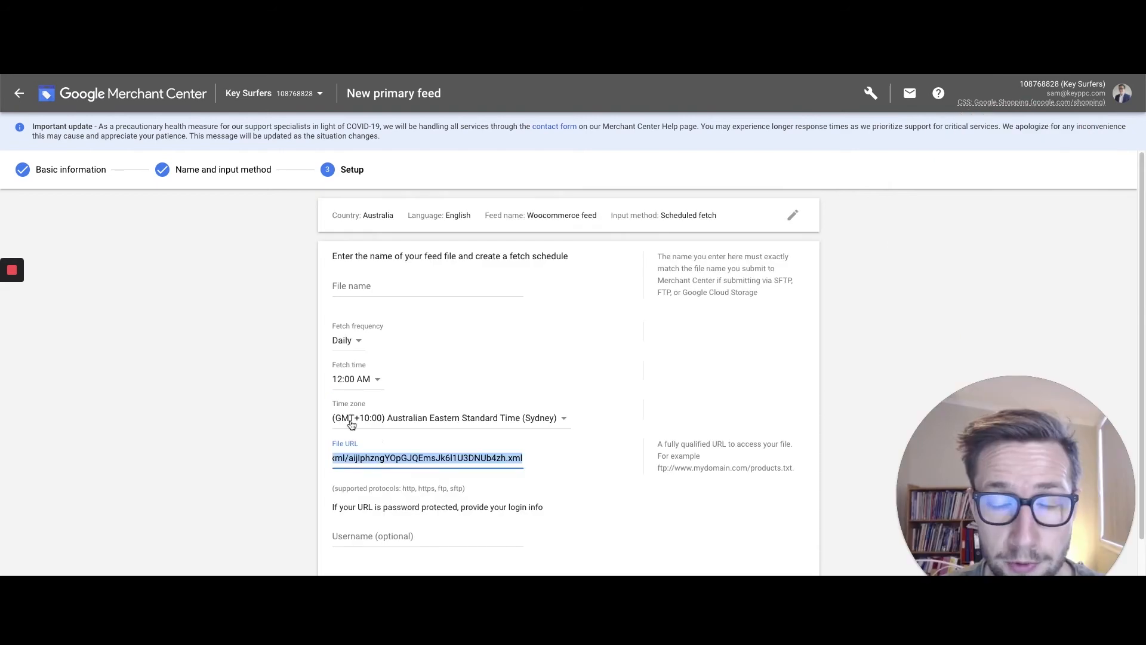
click(521, 457)
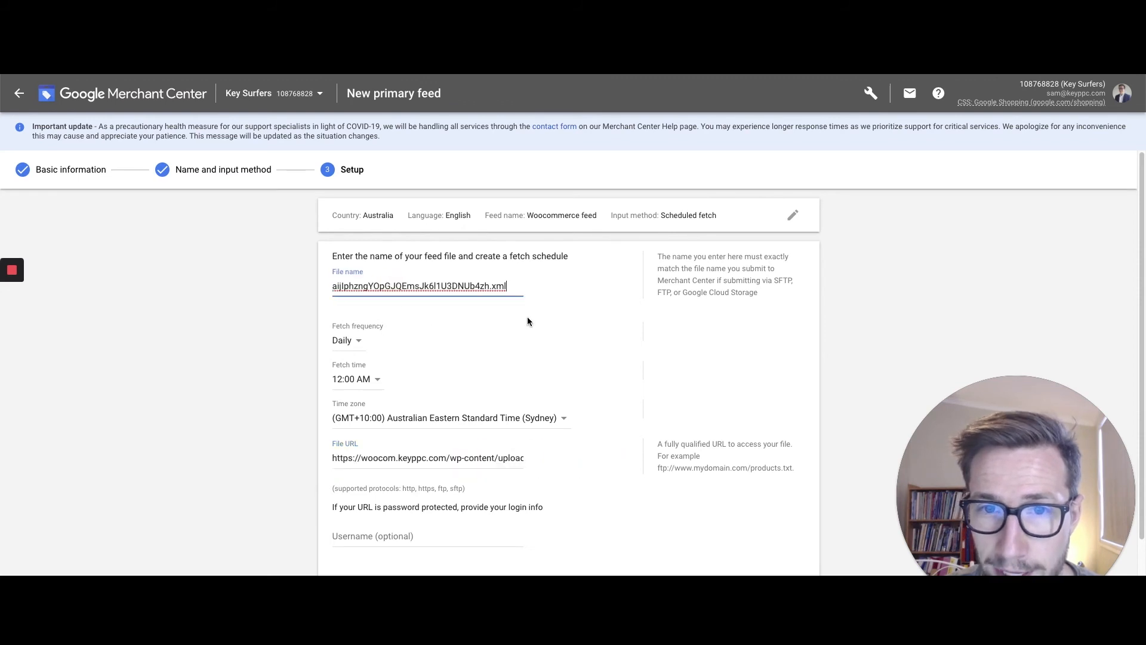
scroll(down, 3)
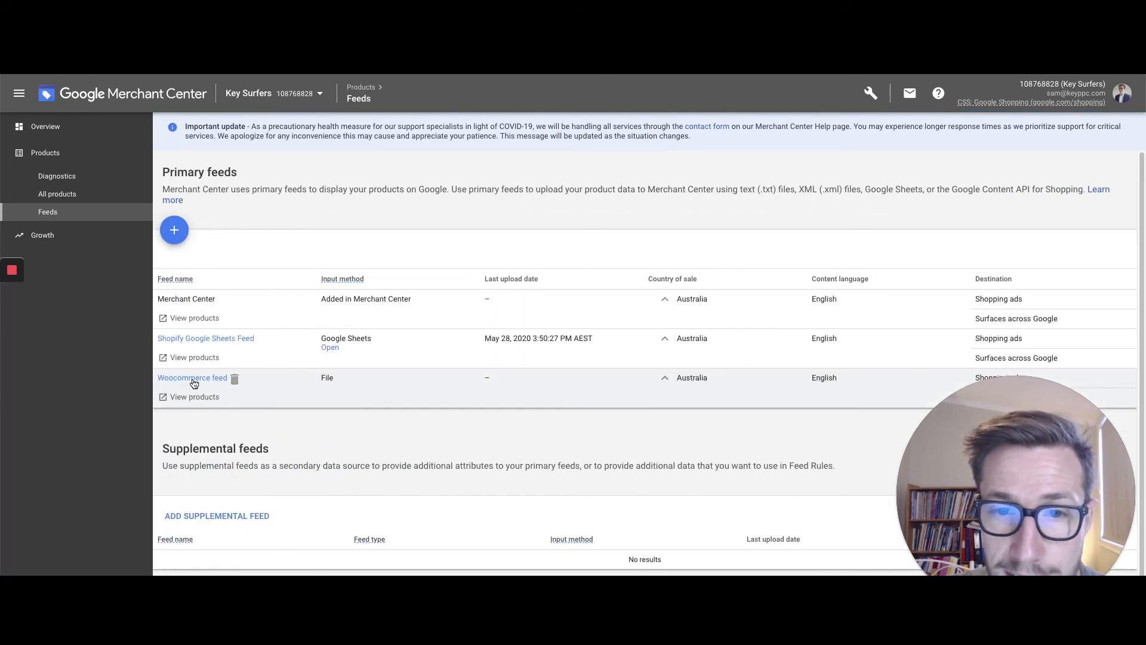
click(192, 379)
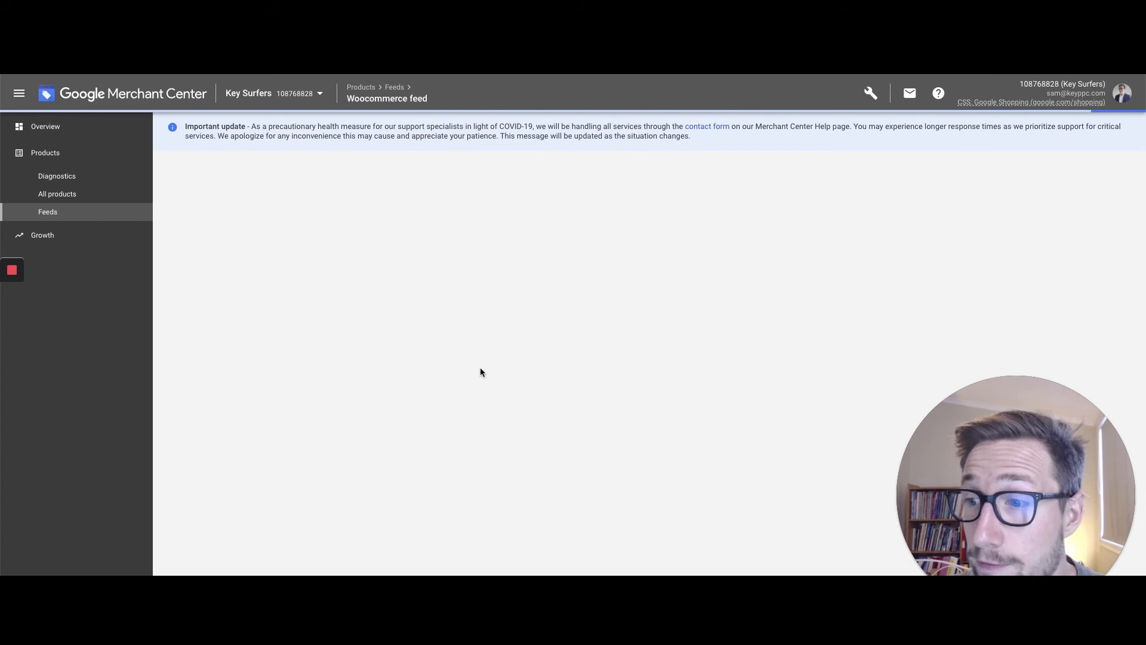